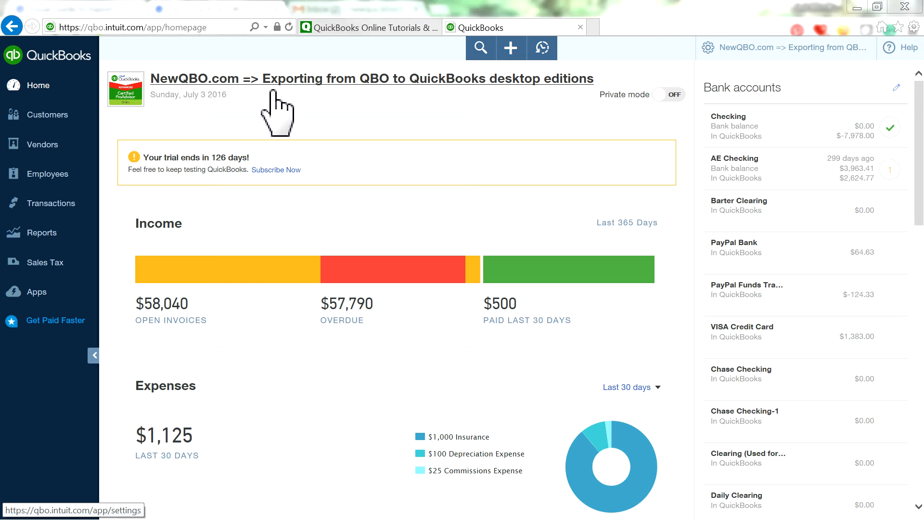
mouse_move(506, 114)
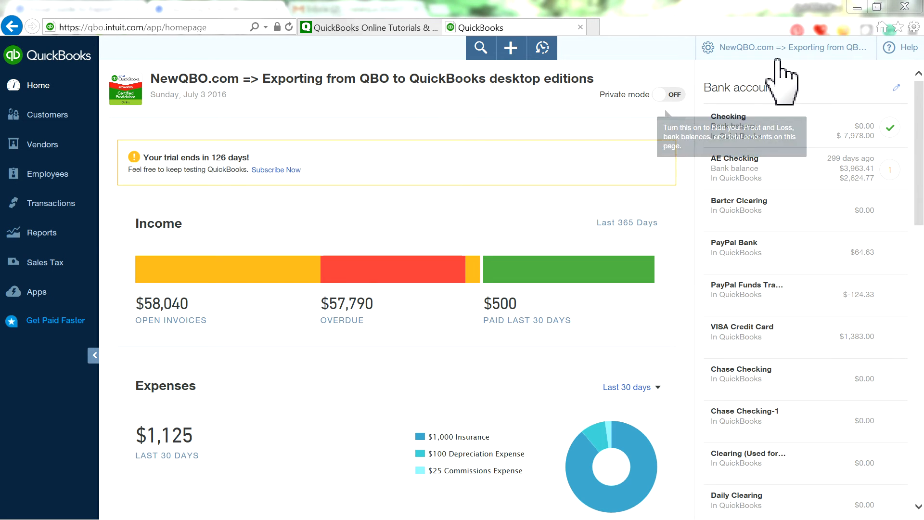
Step: From the gear menu, choose Tools > Export Data to reach the Export Overview
left_click(717, 49)
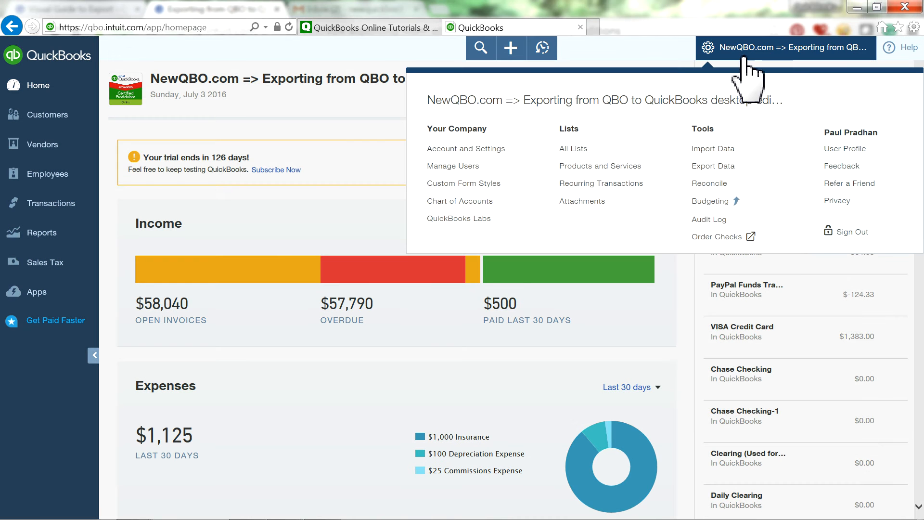
mouse_move(714, 166)
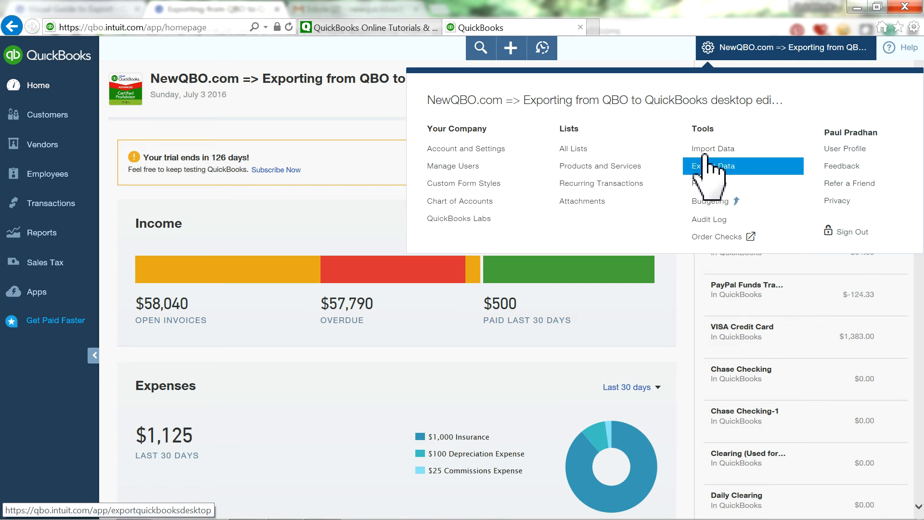
left_click(712, 166)
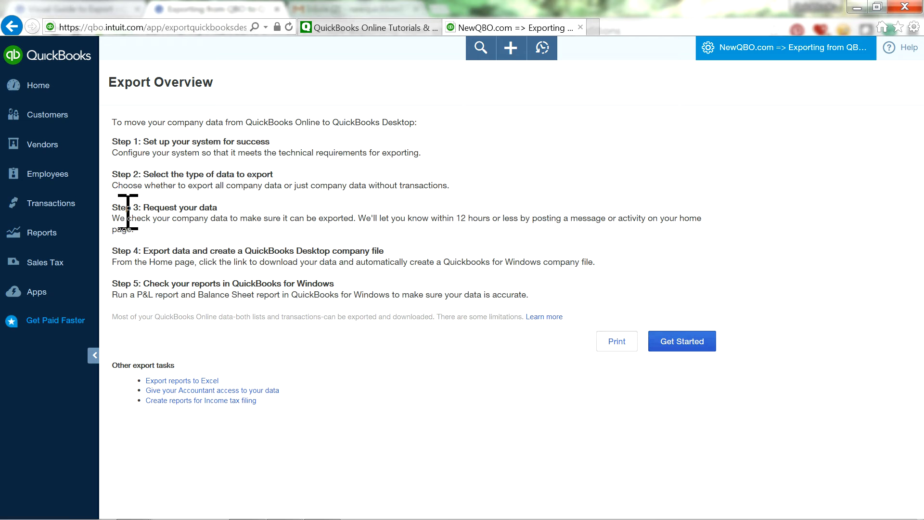
mouse_move(138, 256)
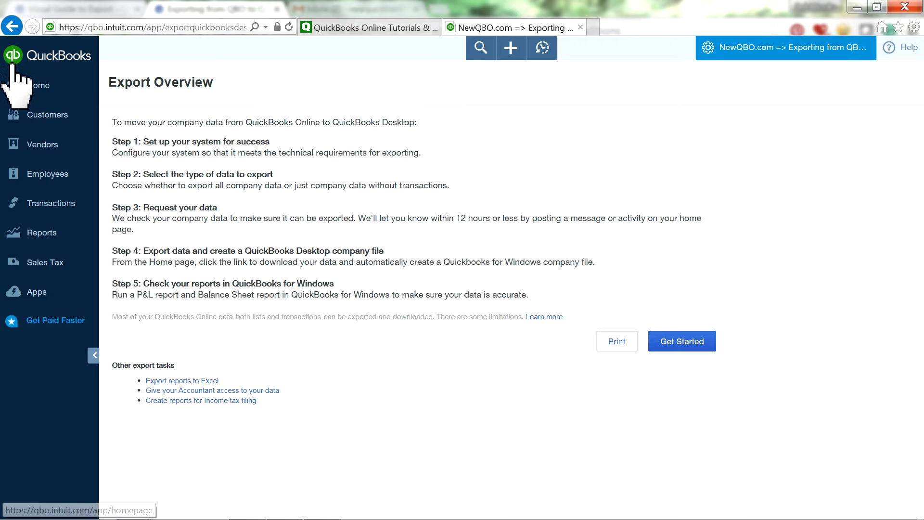
Step: Return to the home dashboard and scroll to the Activities needs-attention notice
left_click(37, 85)
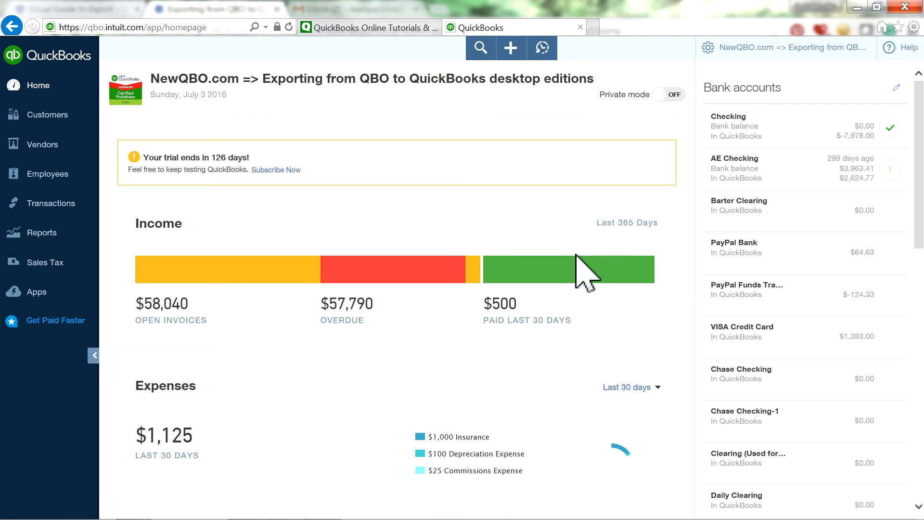
scroll("down", 3)
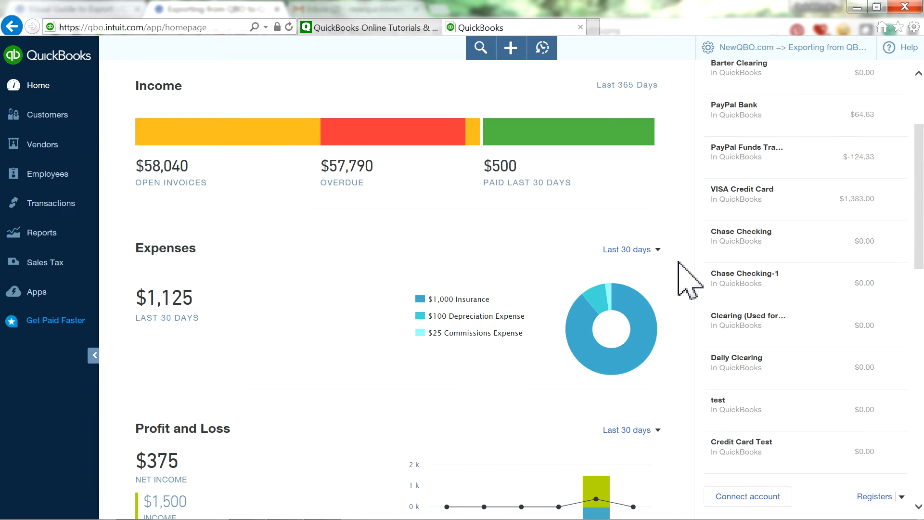
scroll("down", 3)
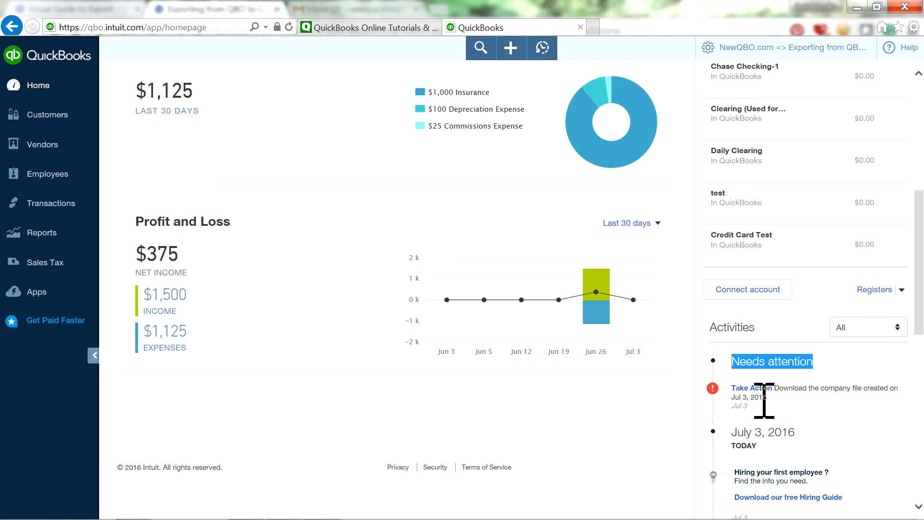
Step: Take action on the notice, choose moving data to the desktop edition, and continue to Step 4
left_click(751, 388)
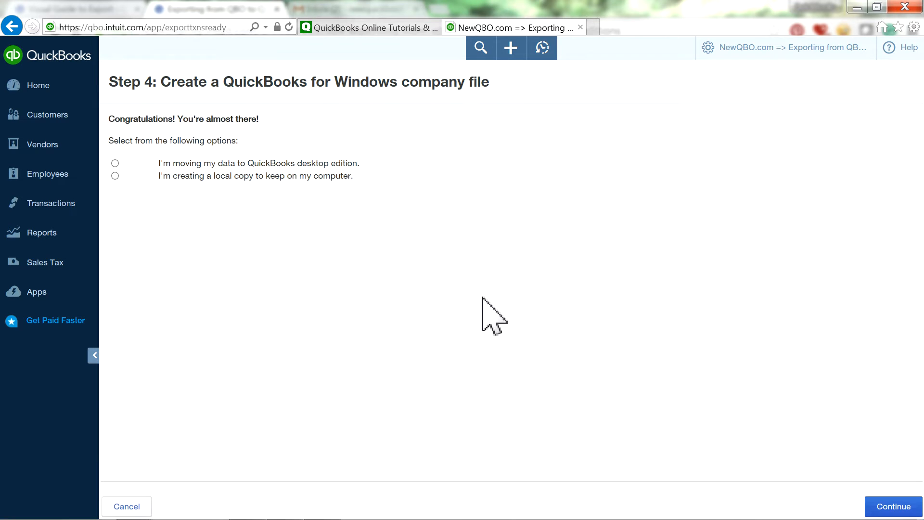
mouse_move(383, 306)
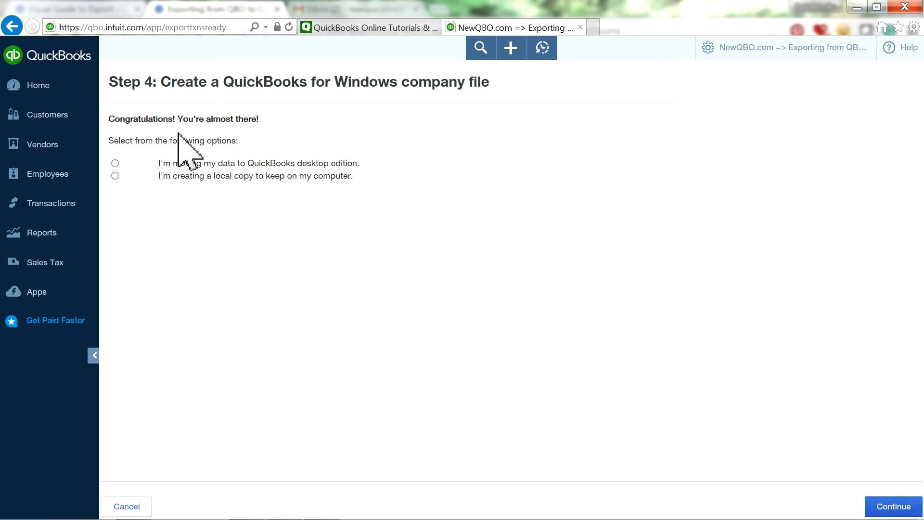
mouse_move(144, 153)
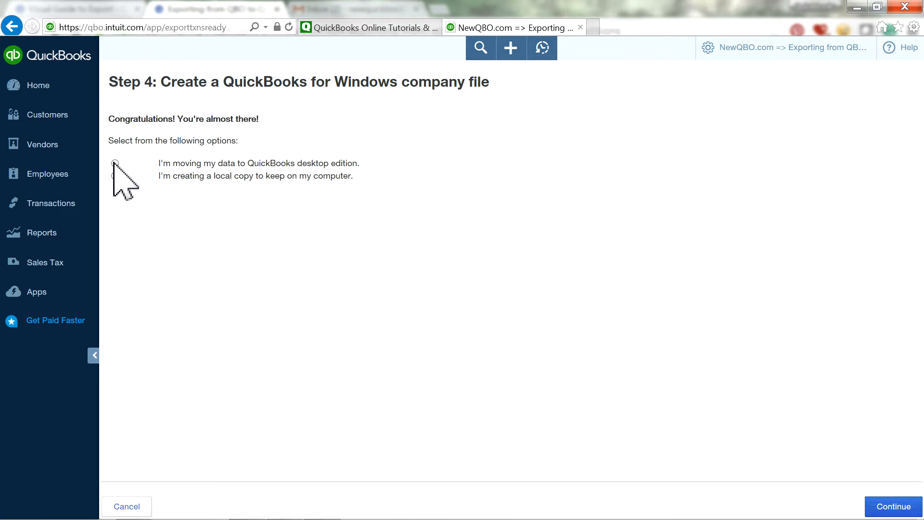
left_click(115, 164)
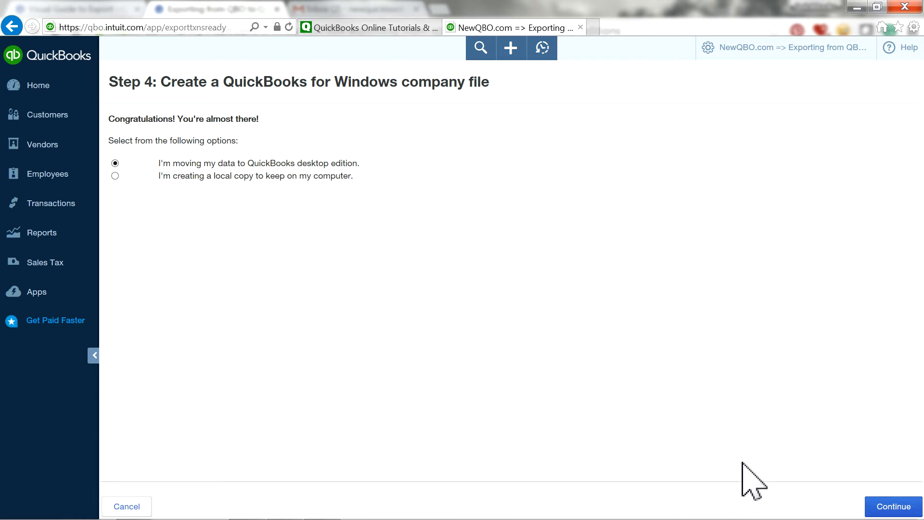
left_click(892, 506)
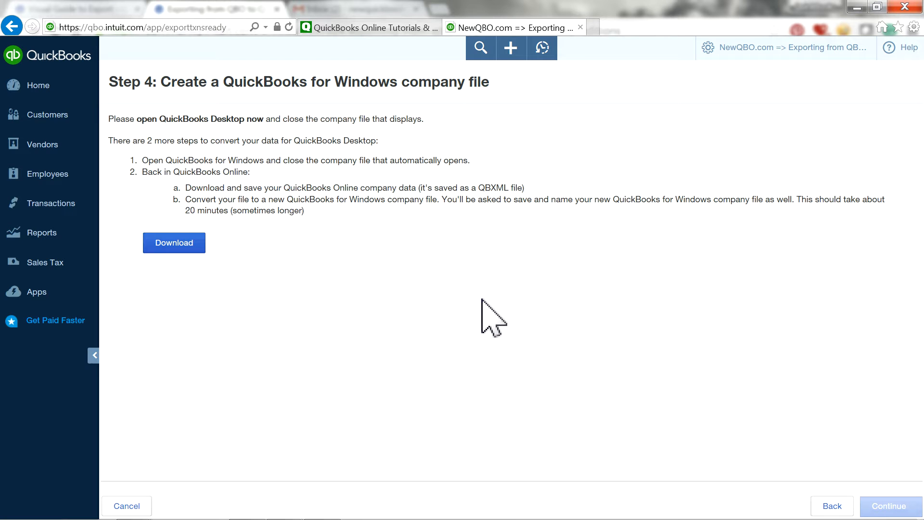
mouse_move(216, 147)
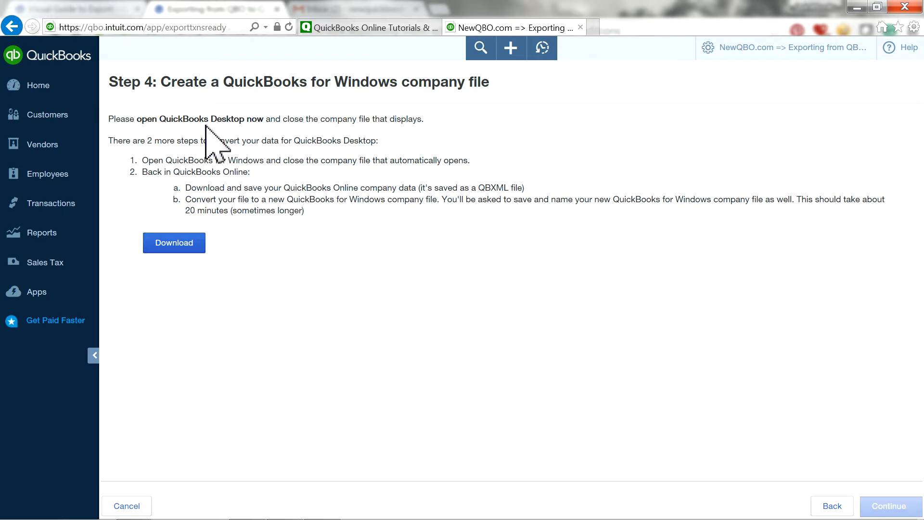
mouse_move(336, 146)
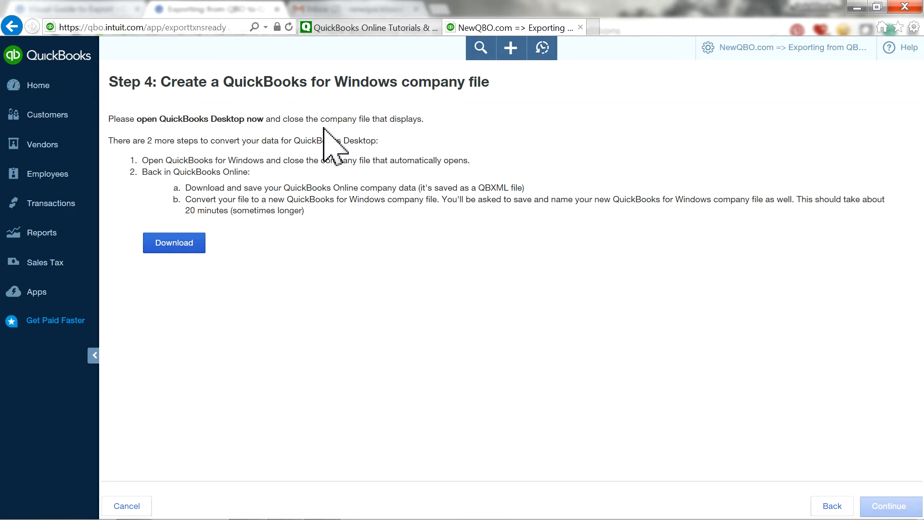
mouse_move(445, 138)
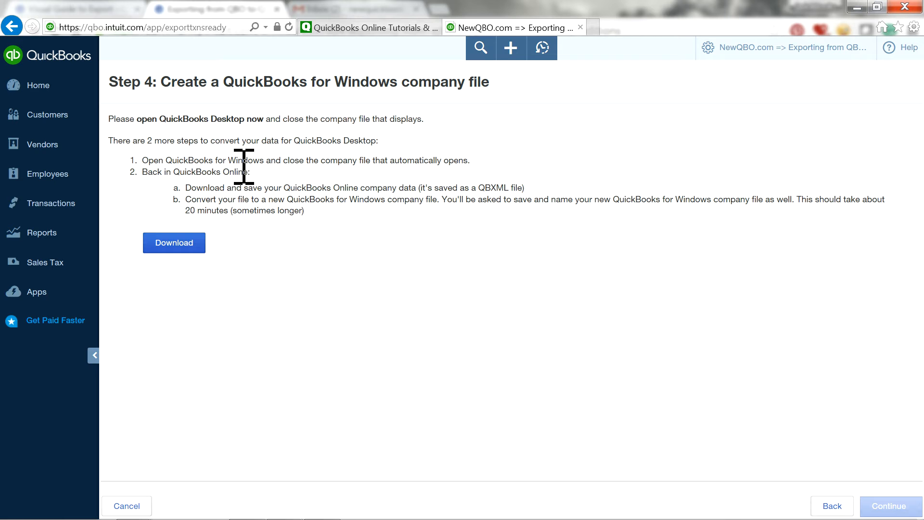
mouse_move(262, 207)
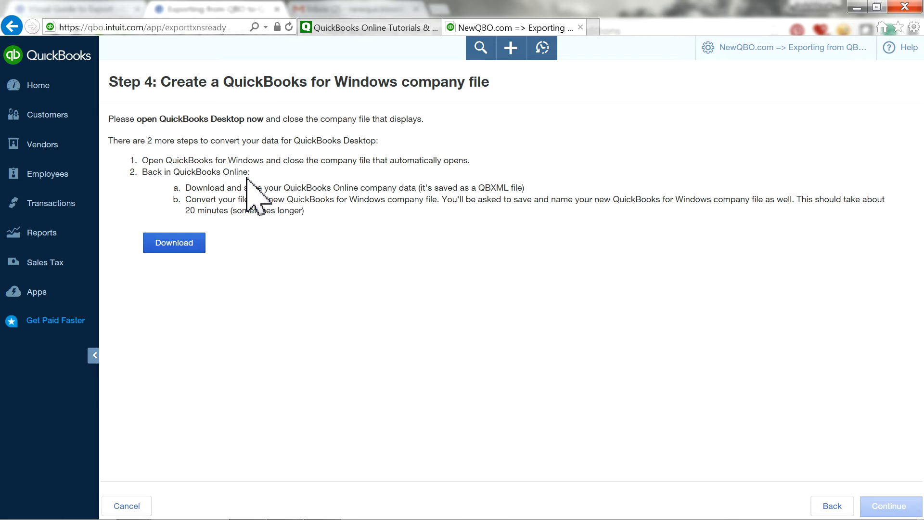
mouse_move(334, 458)
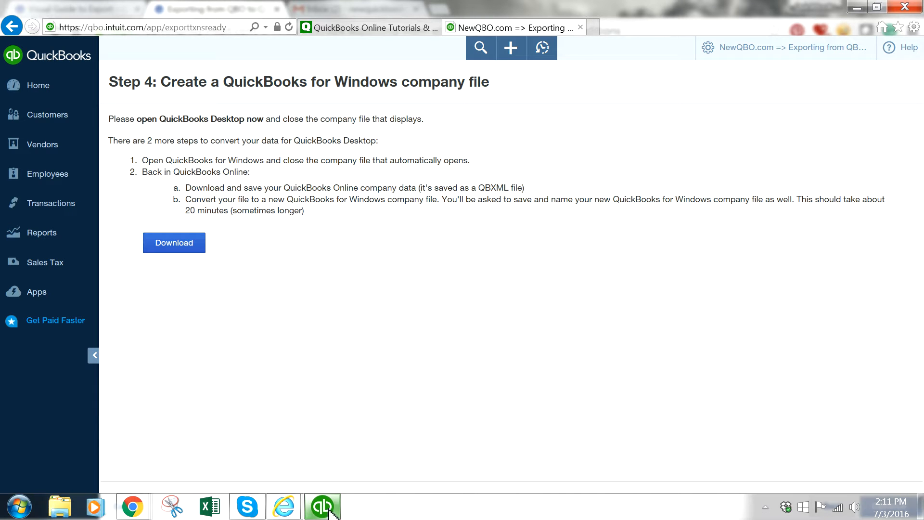
Step: Switch to QuickBooks Desktop and start a New Company from the File menu
left_click(322, 505)
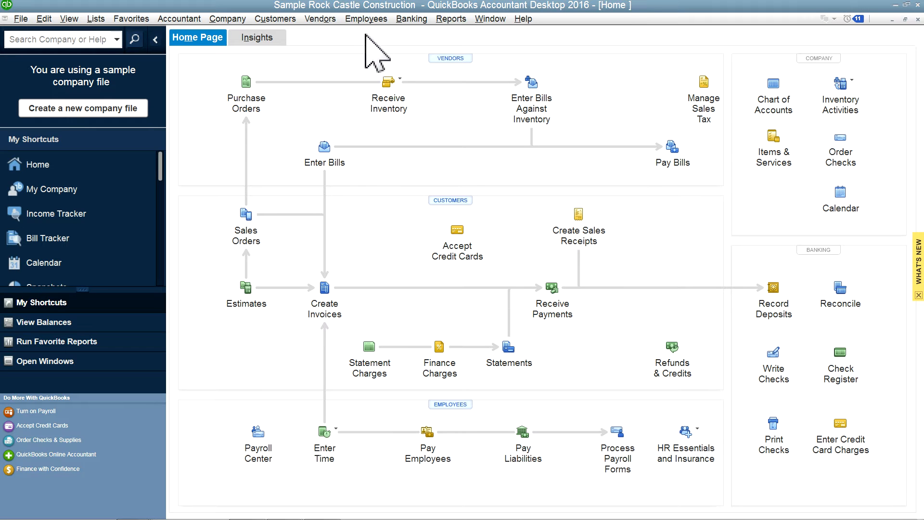
mouse_move(400, 56)
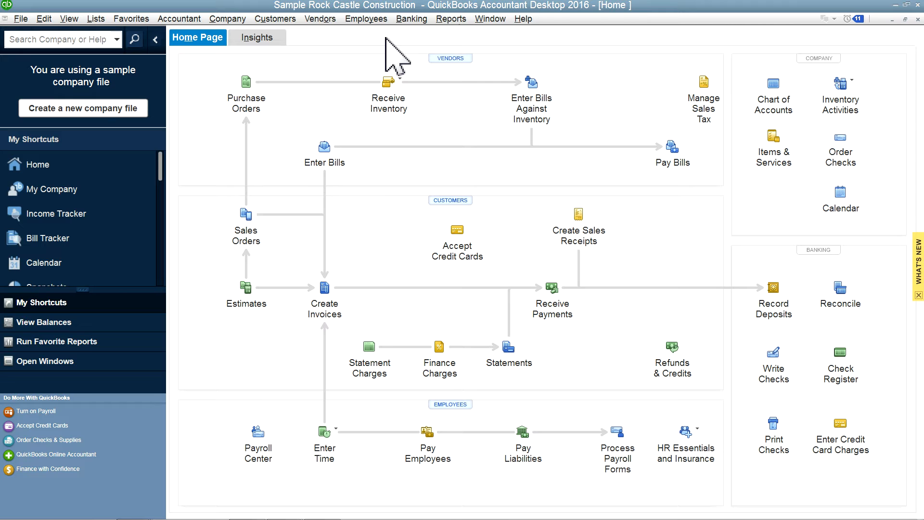
left_click(44, 19)
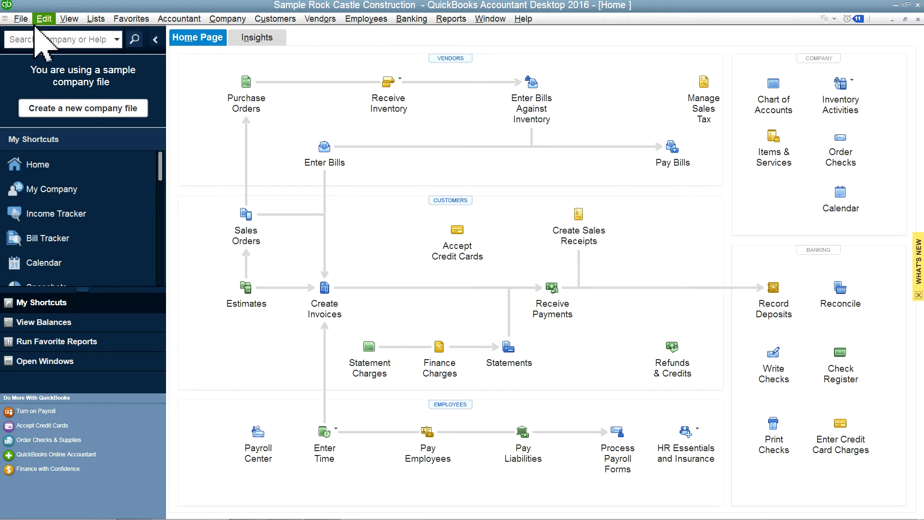
left_click(20, 18)
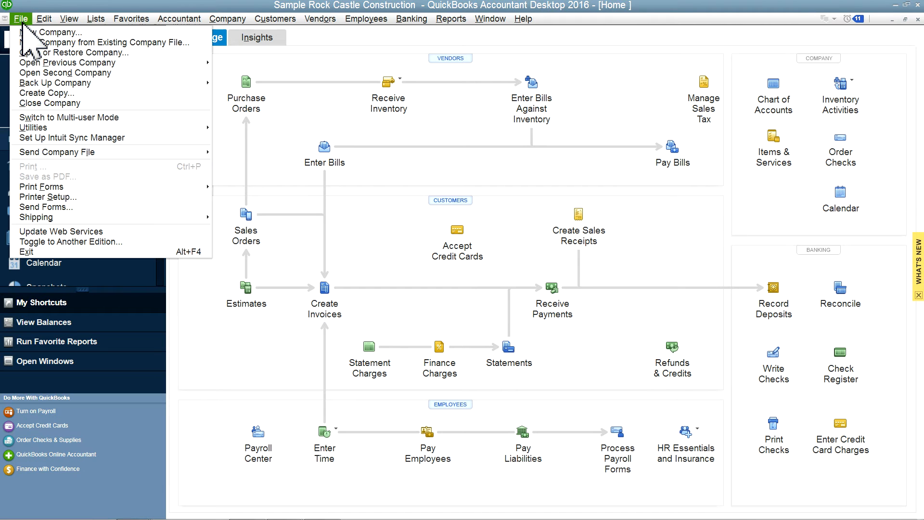
mouse_move(53, 32)
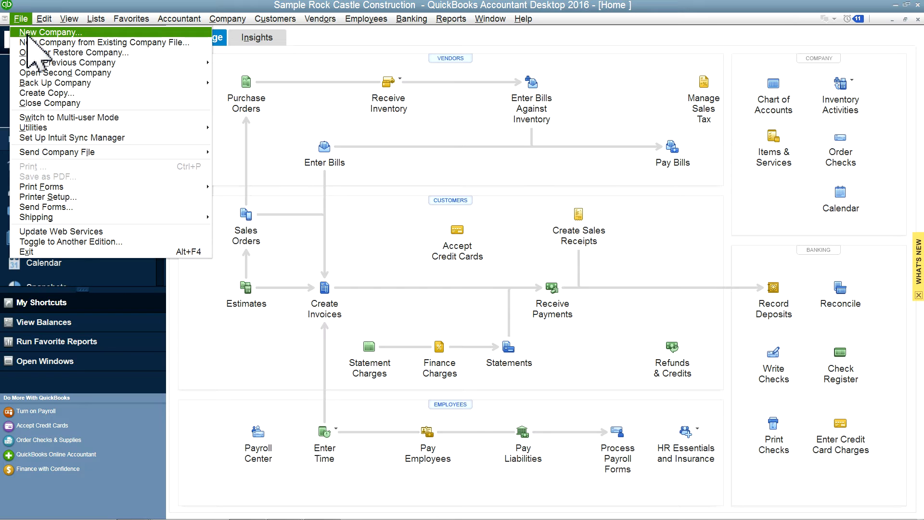
left_click(51, 32)
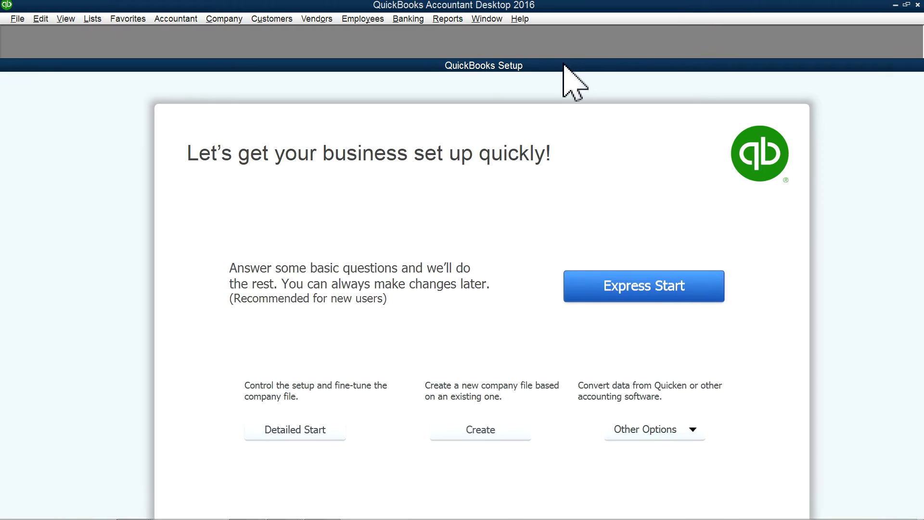
Step: Close the setup screen and hide sample_product-based and srbusman1.qbw from the company list
left_click_drag(572, 78, 347, 70)
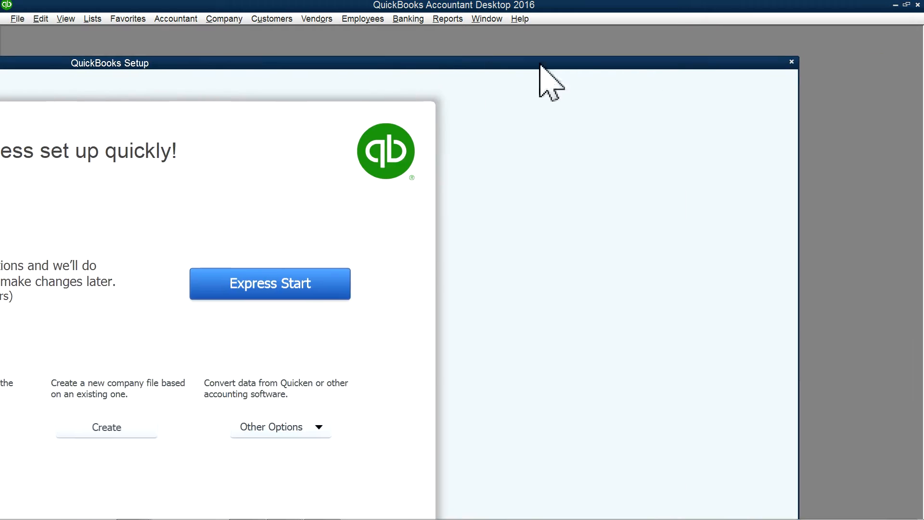
left_click(791, 62)
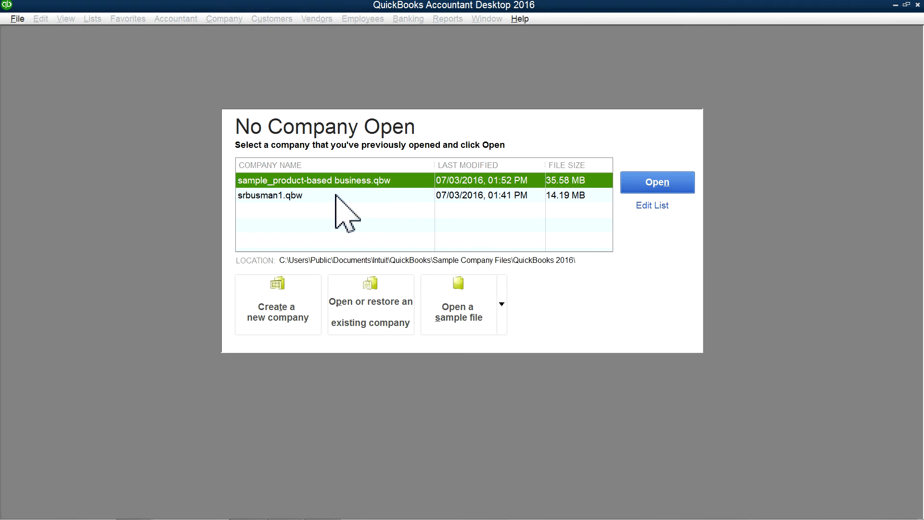
mouse_move(348, 227)
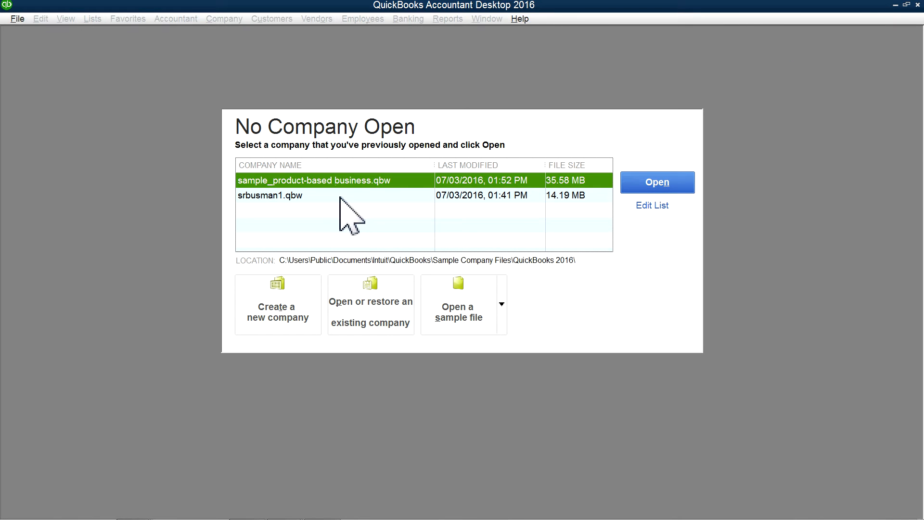
mouse_move(503, 236)
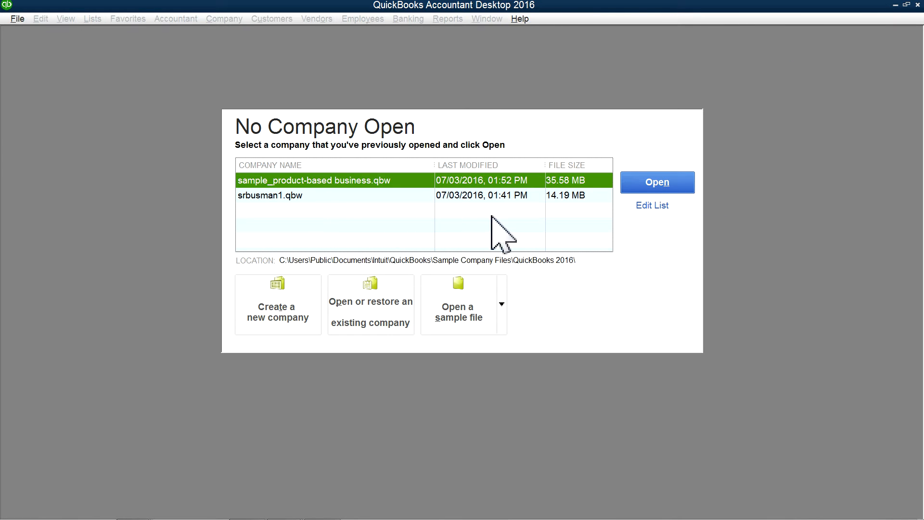
left_click(652, 205)
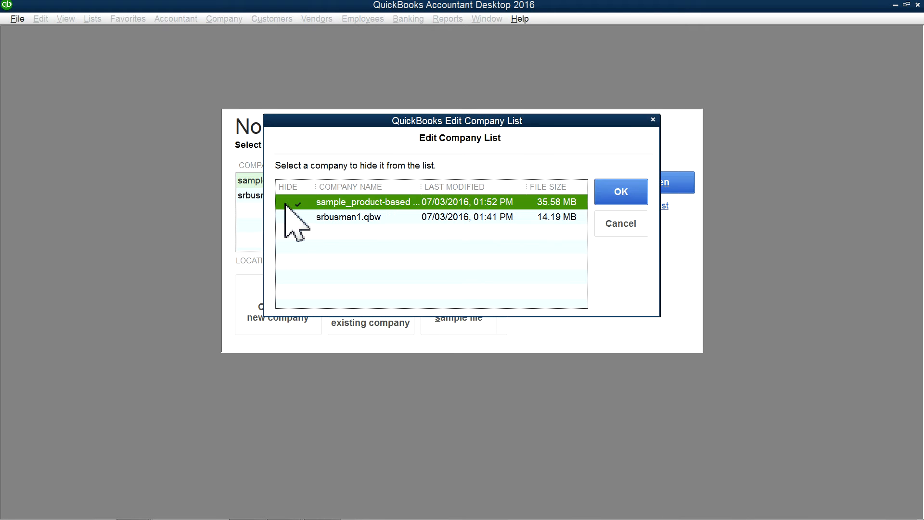
left_click(349, 216)
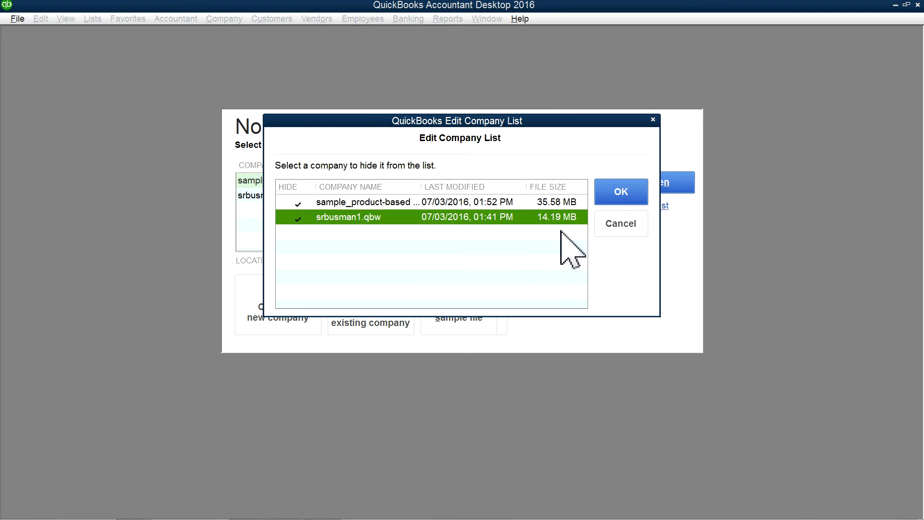
left_click(620, 192)
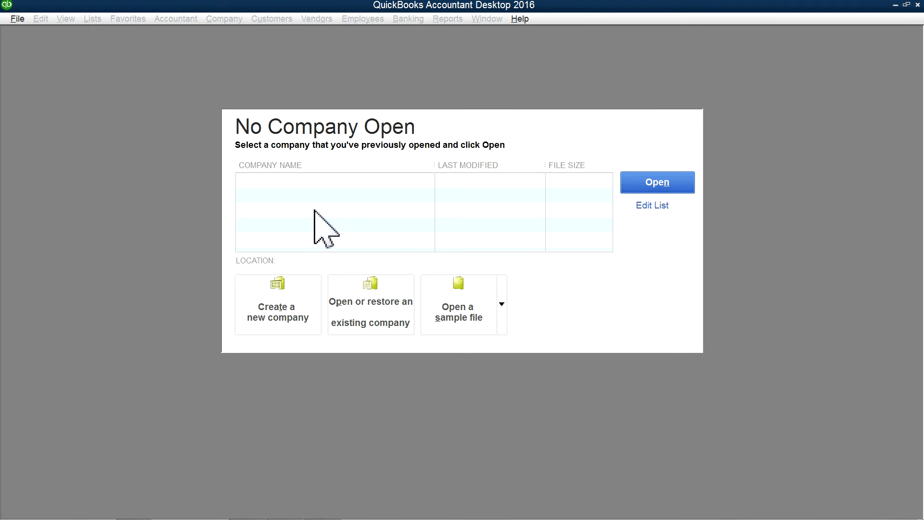
mouse_move(914, 23)
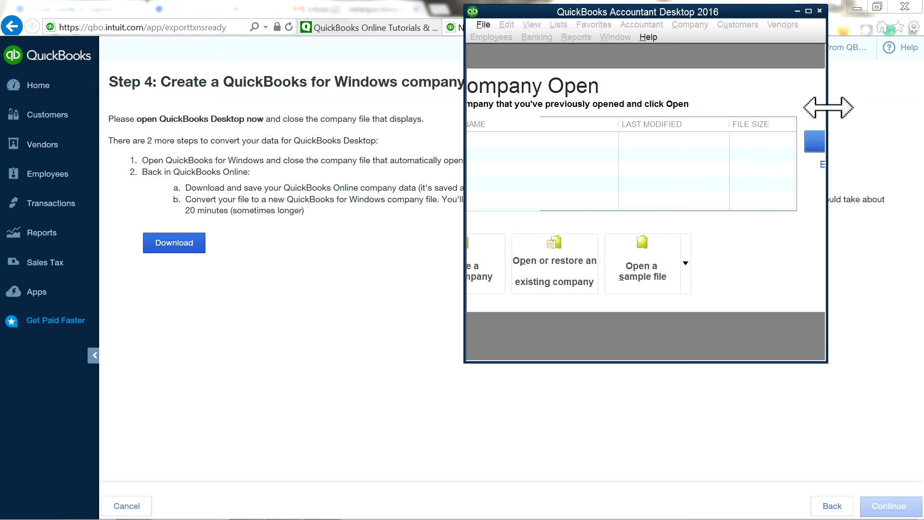
mouse_move(478, 153)
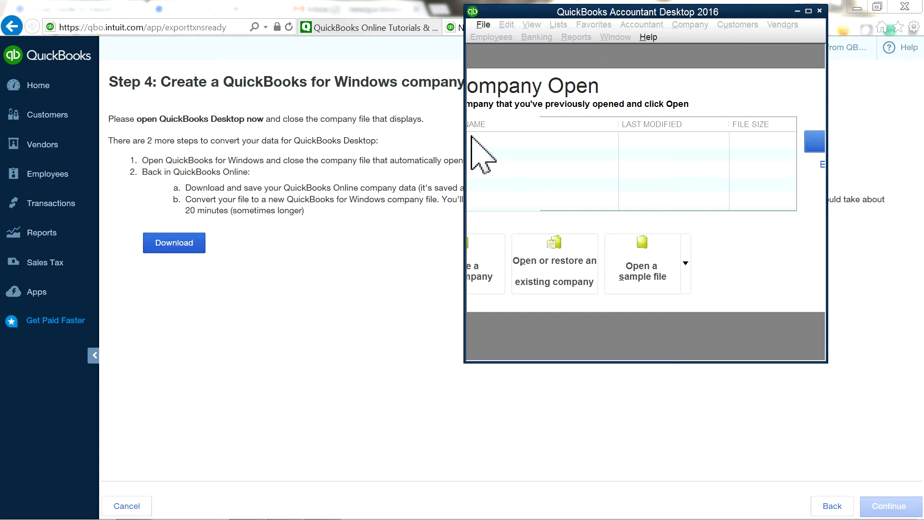
mouse_move(568, 185)
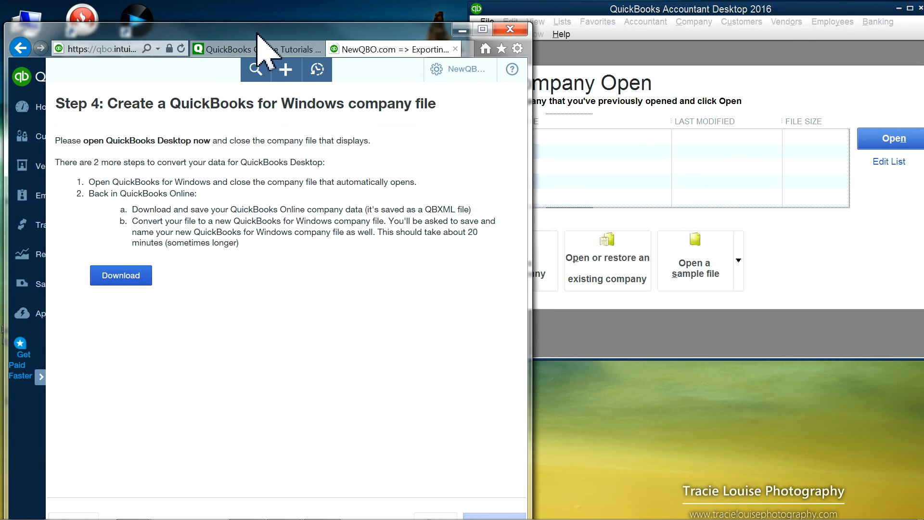
mouse_move(285, 18)
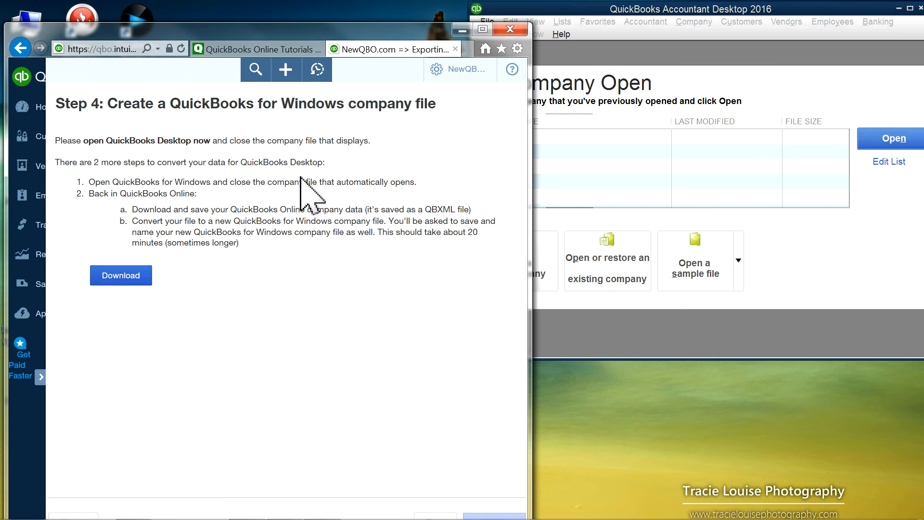
Step: Download the company data and save it as Essentials1 in Downloads
left_click(121, 275)
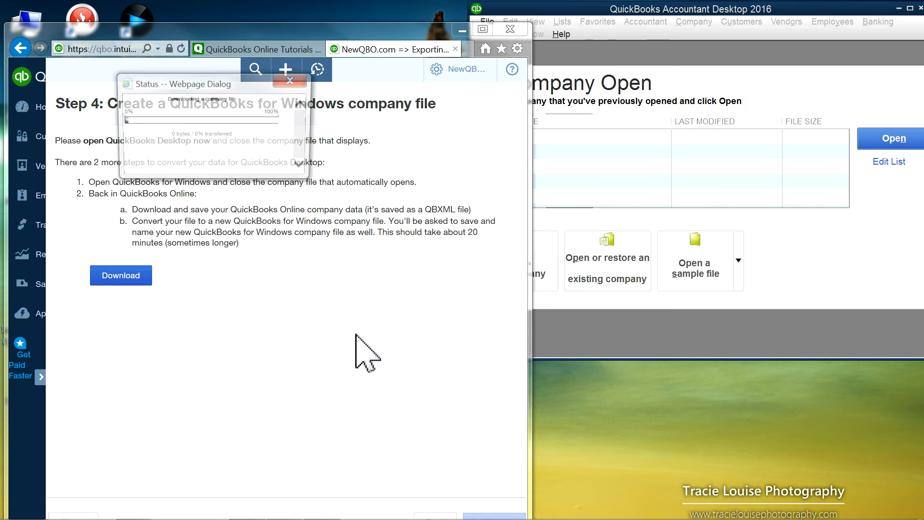
left_click(121, 276)
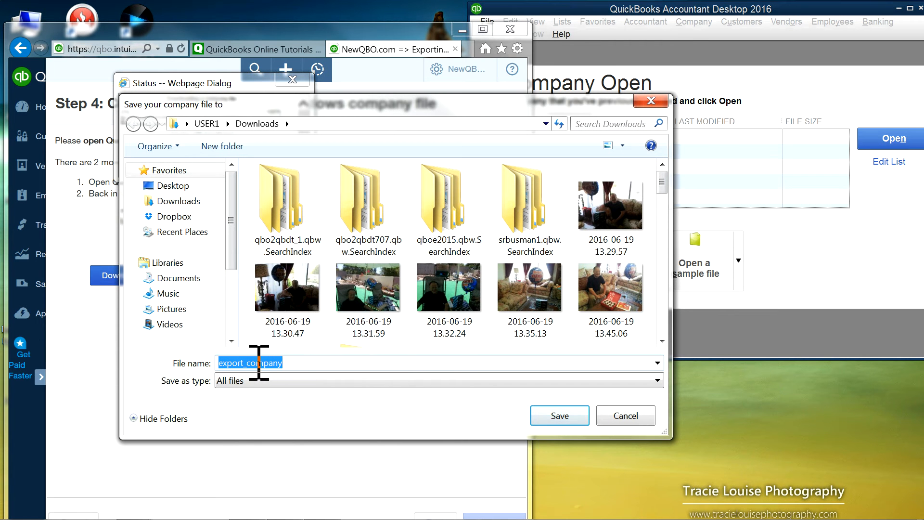
mouse_move(383, 159)
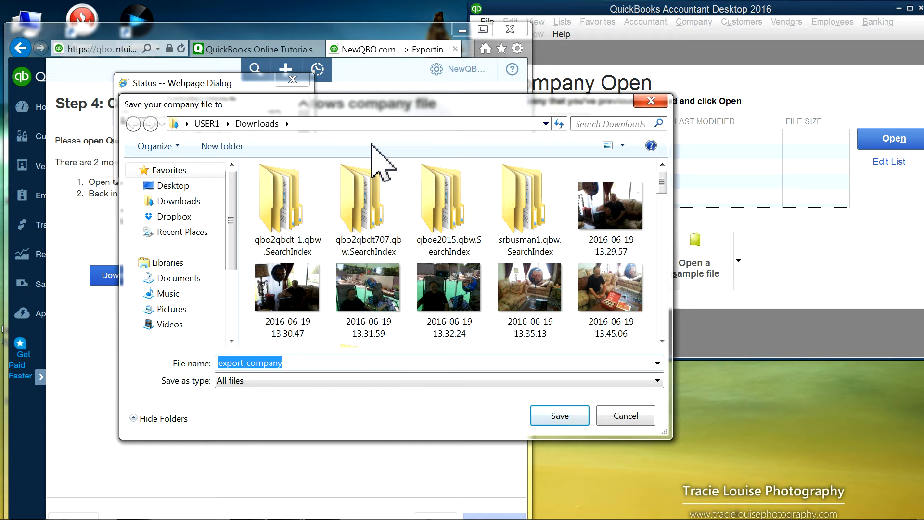
key("Delete")
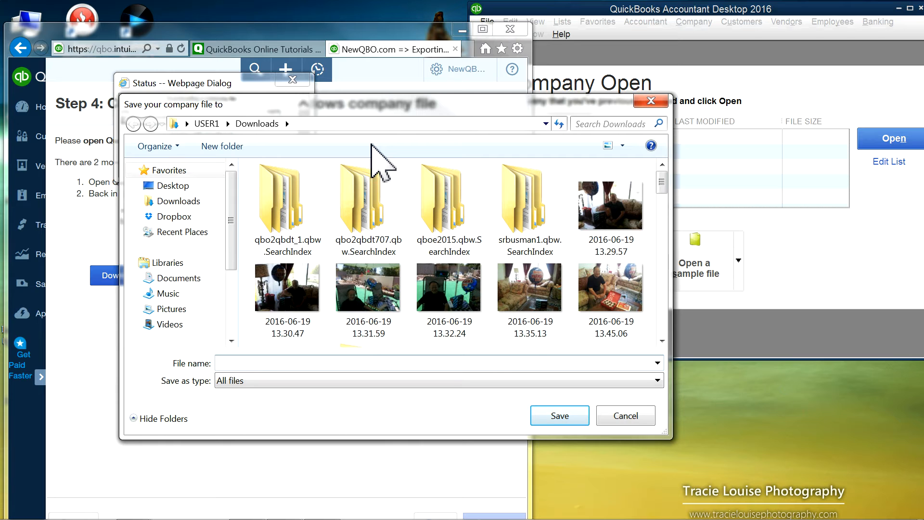
type("Esse")
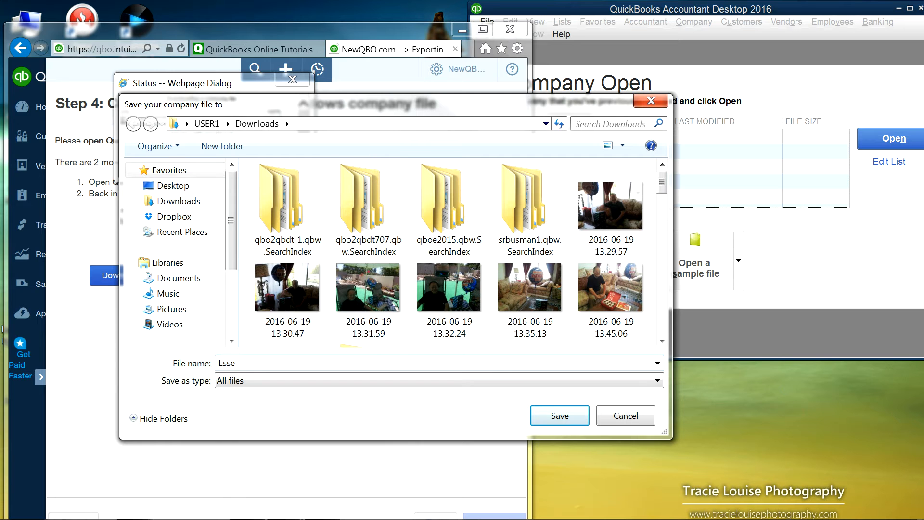
type("ntials")
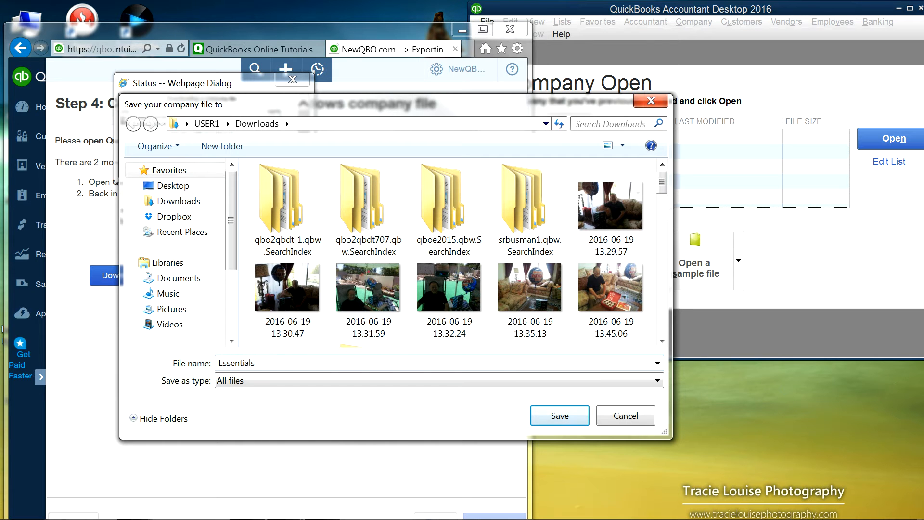
type("1")
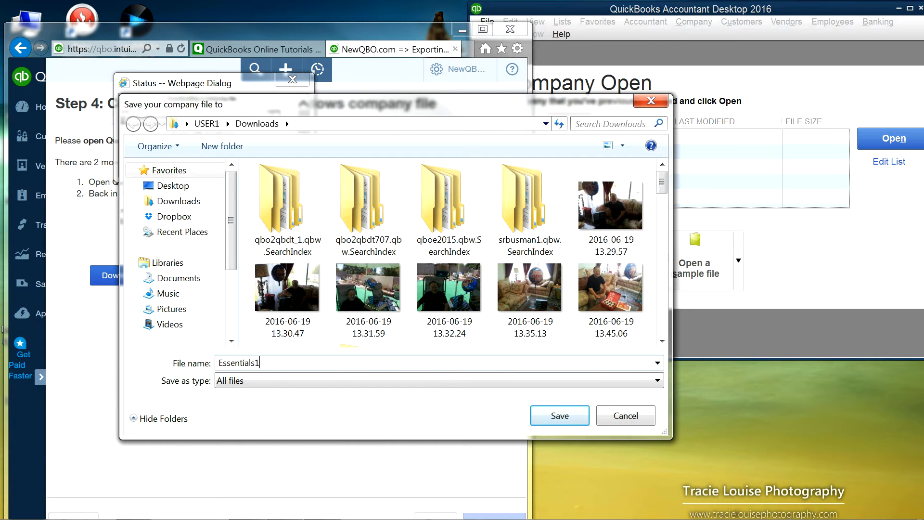
left_click(558, 416)
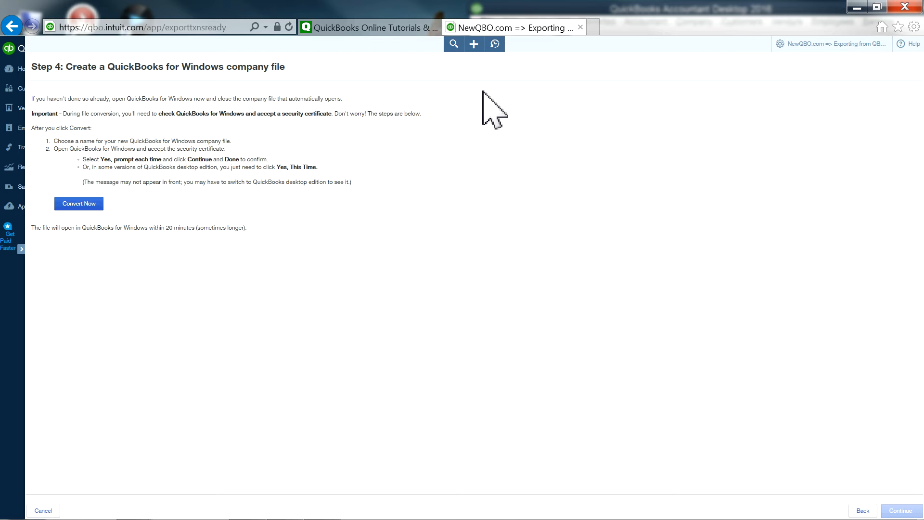
mouse_move(21, 239)
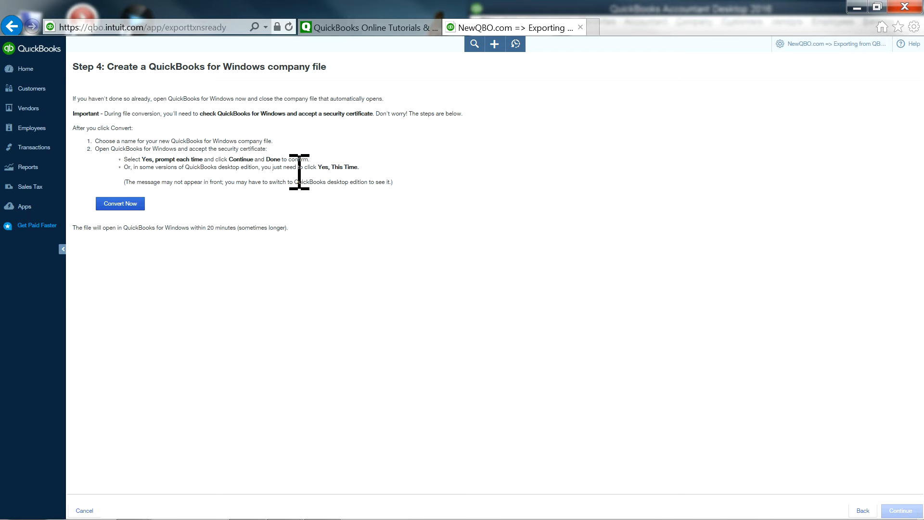
mouse_move(878, 97)
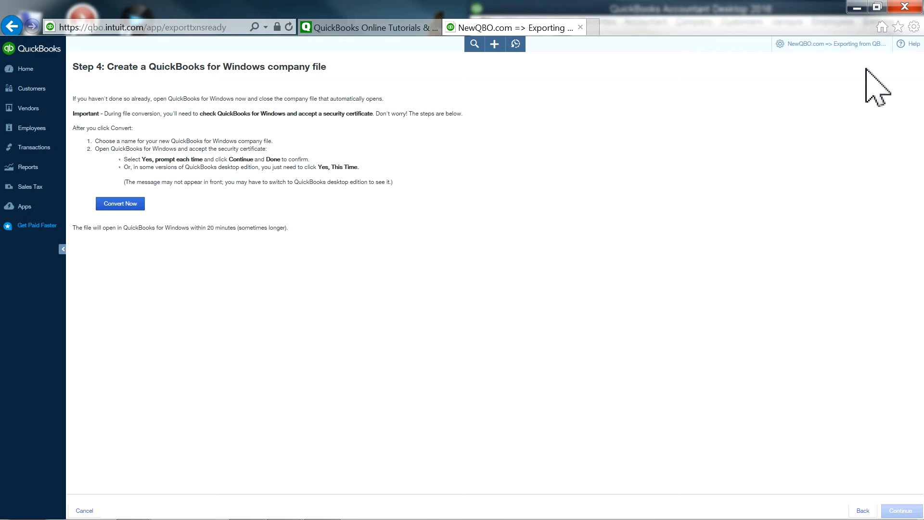
Step: Change the browser zoom level via the Internet Explorer Tools menu
left_click(915, 27)
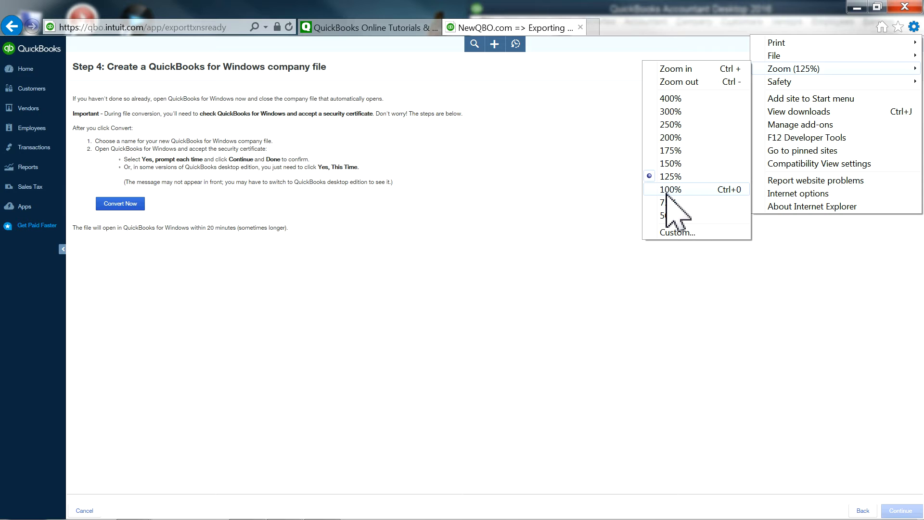
left_click(670, 190)
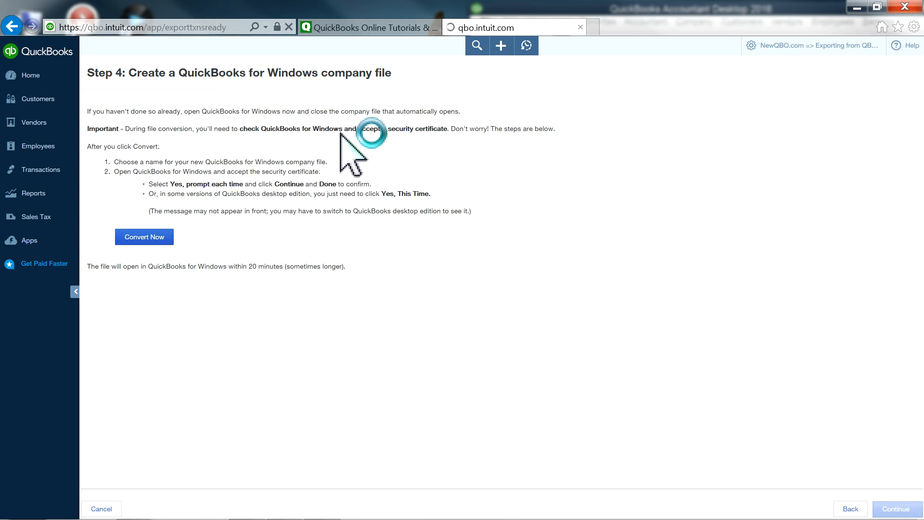
left_click(143, 237)
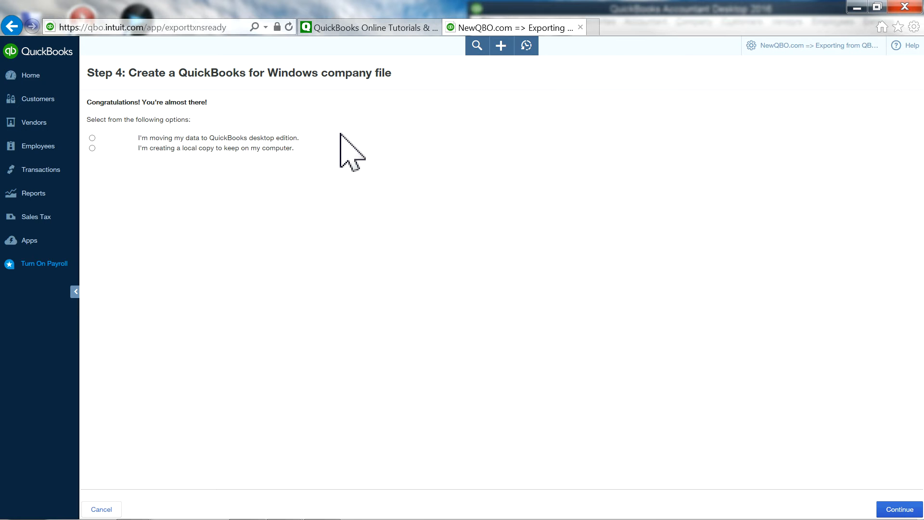
mouse_move(94, 148)
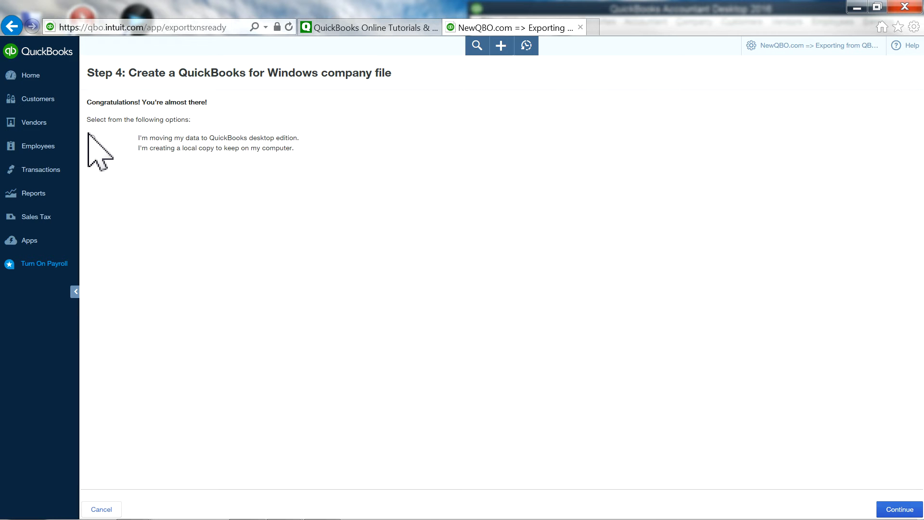
Step: Choose moving the data to QuickBooks desktop edition again
left_click(92, 138)
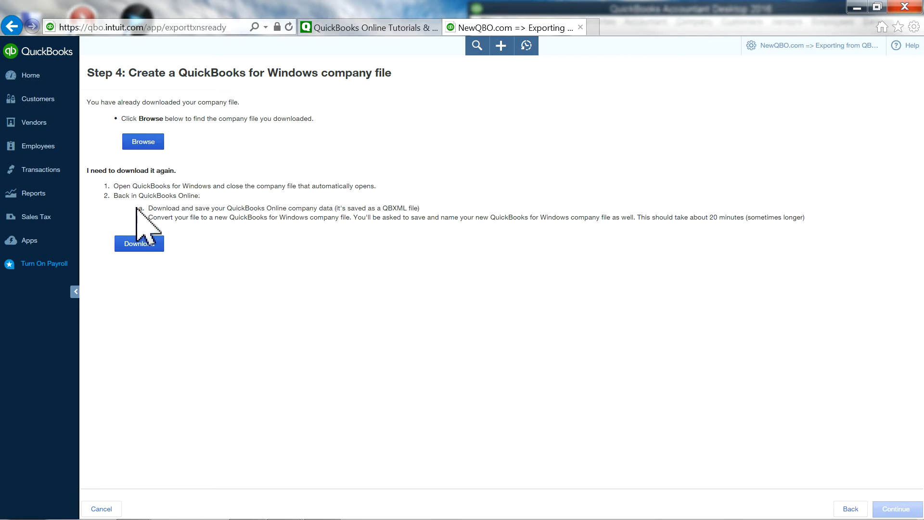
Step: Download the company data again and save it as Essentials1
left_click(139, 243)
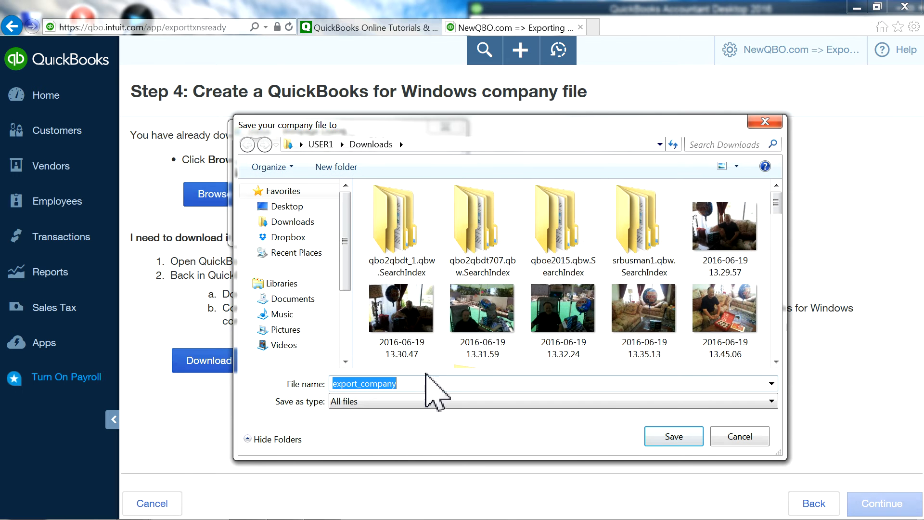
type("E")
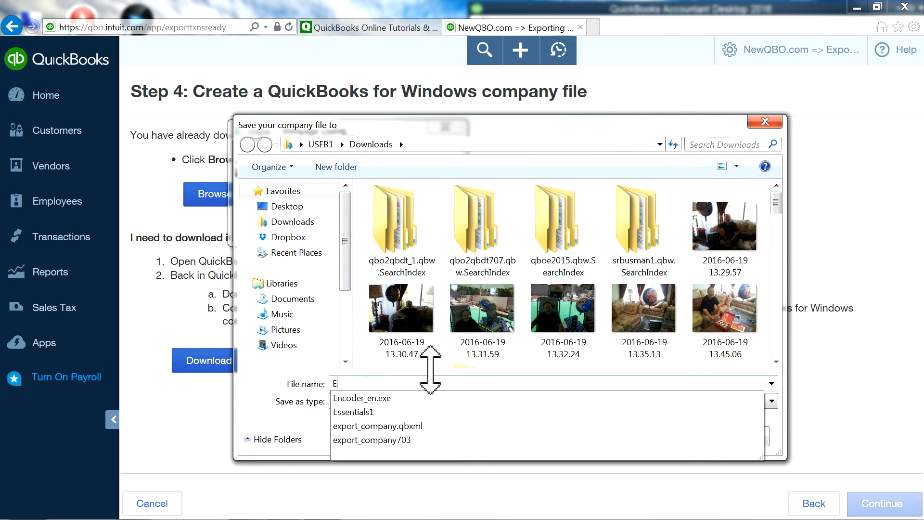
type("ssentials1")
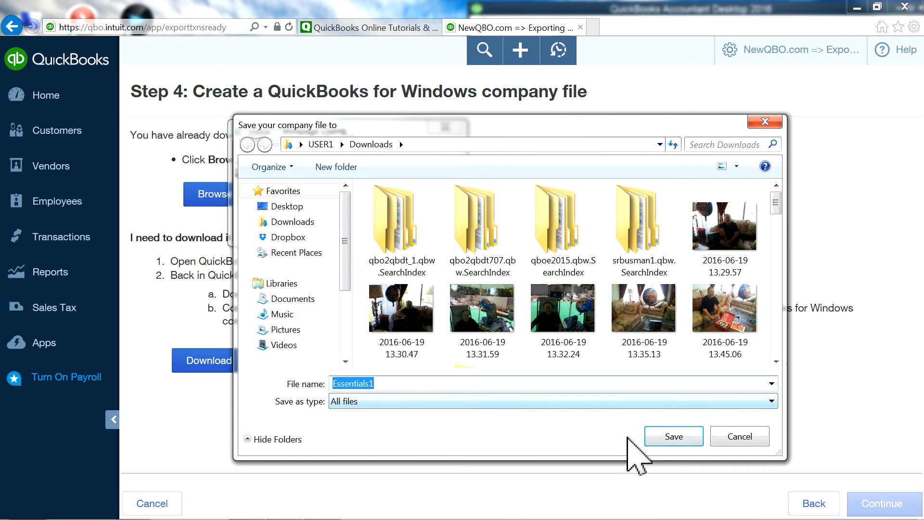
left_click(673, 436)
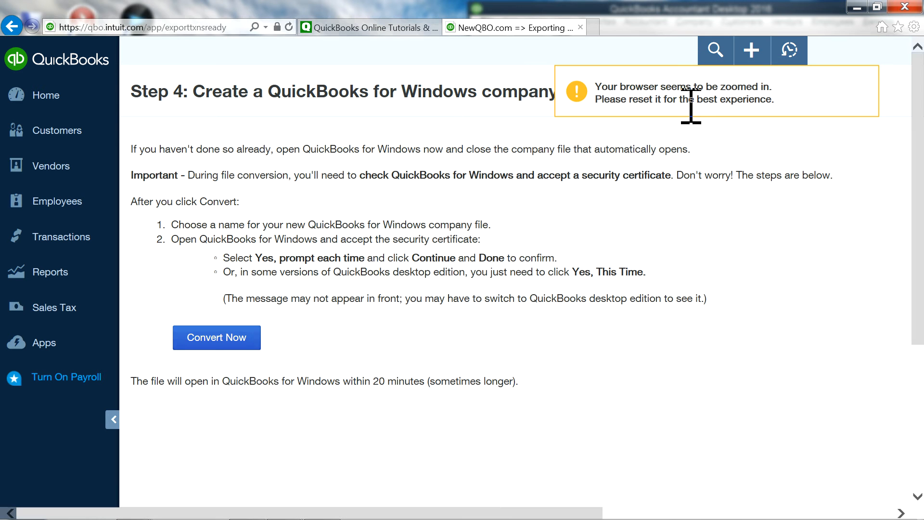
Step: Adjust the browser zoom from the Tools menu to clear the zoom warning
left_click(915, 27)
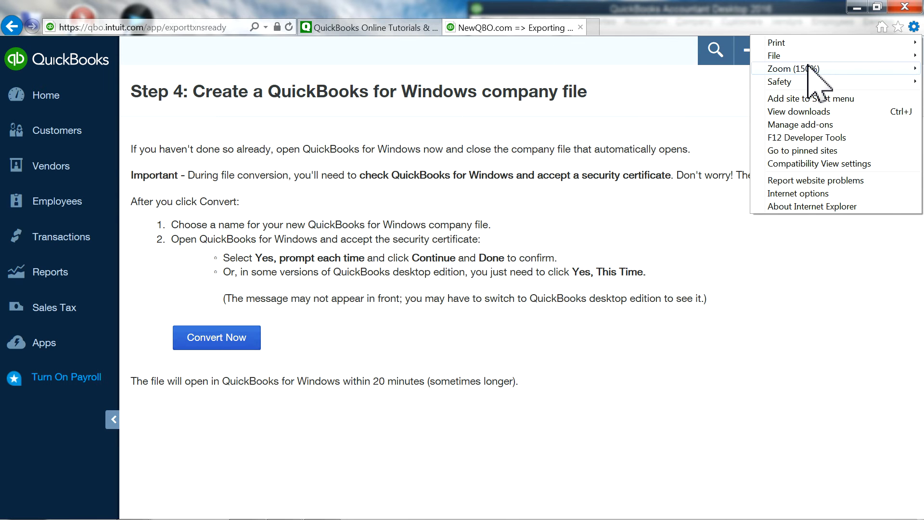
left_click(786, 69)
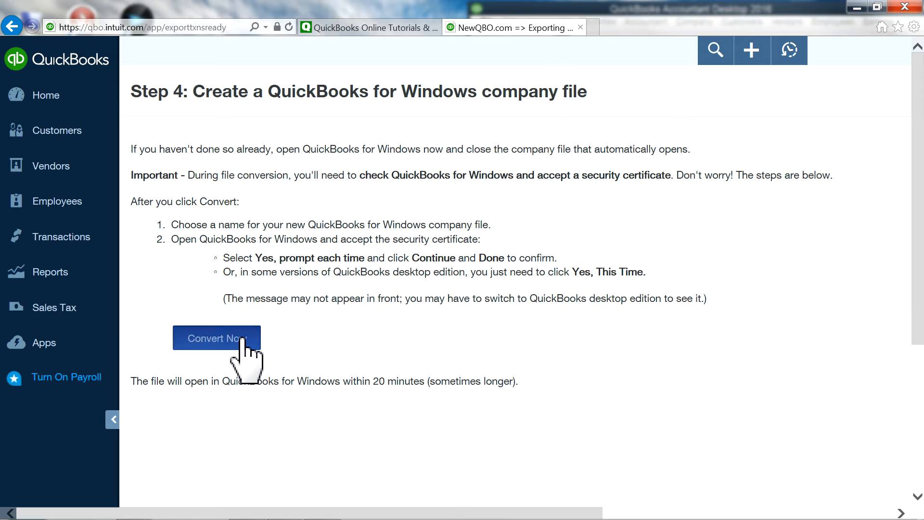
Step: Create the new desktop company file named Essentials1 in Downloads and start the conversion
left_click(216, 338)
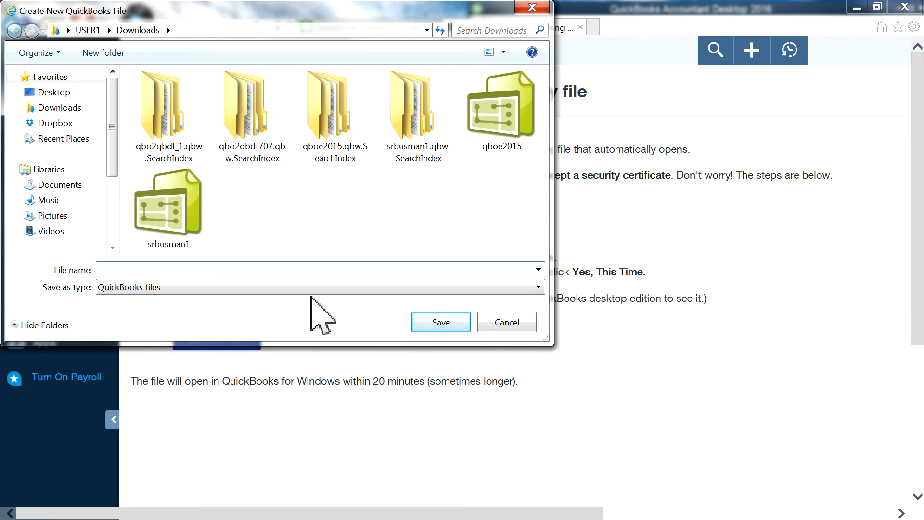
type("es")
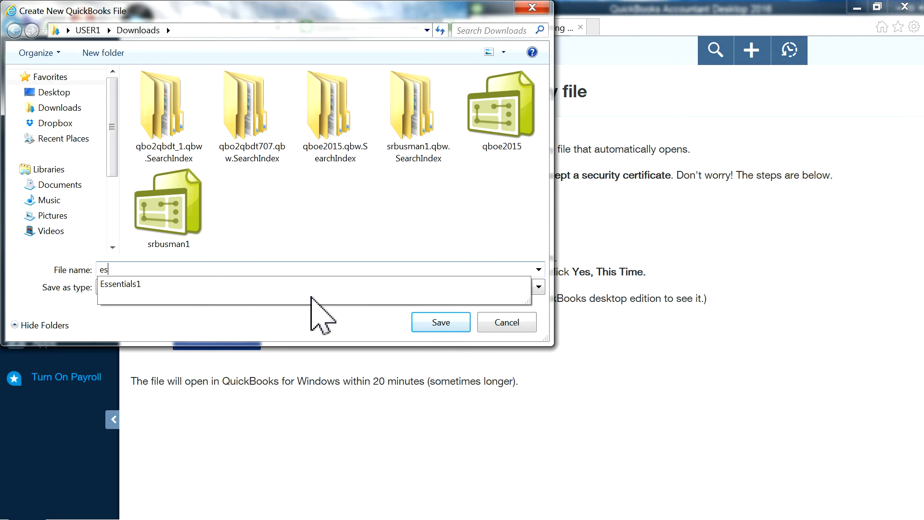
left_click(318, 287)
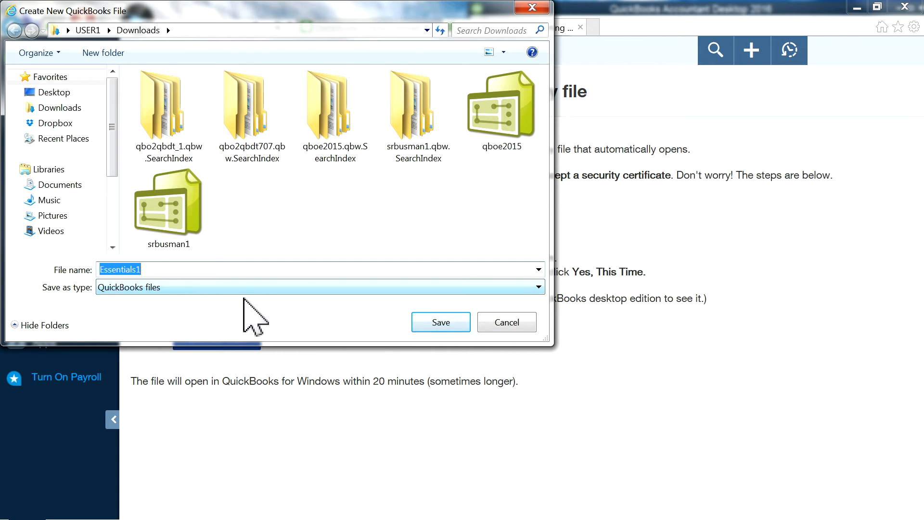
left_click(440, 322)
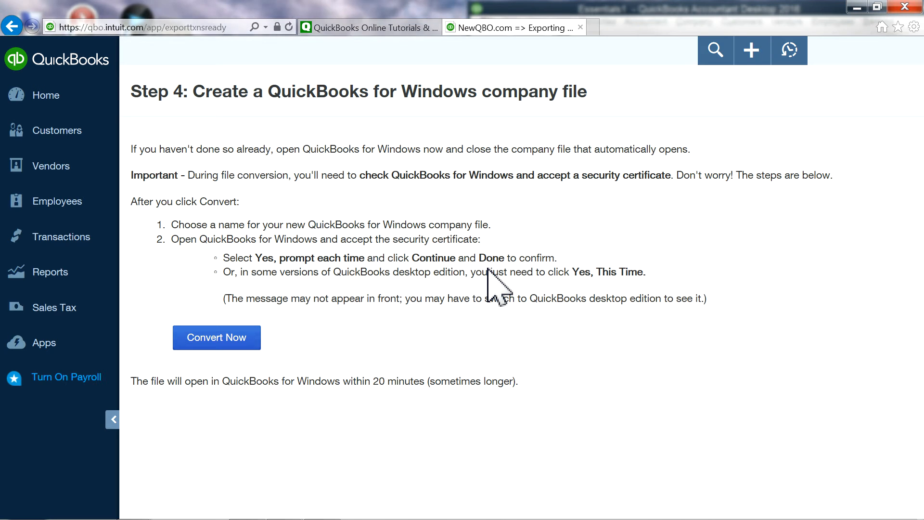
mouse_move(908, 23)
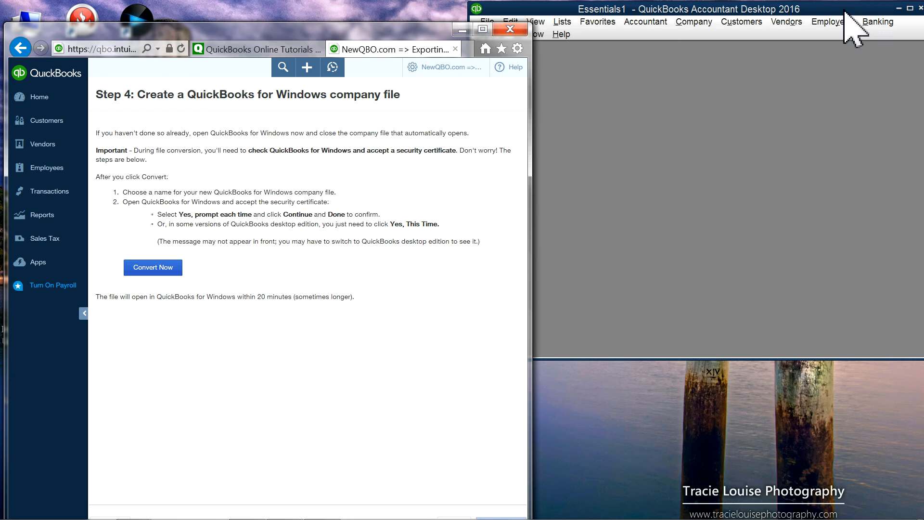
Step: Run Convert Now and grant Internet Explorer access to Essentials1 with 'Yes, prompt each time'
left_click(152, 266)
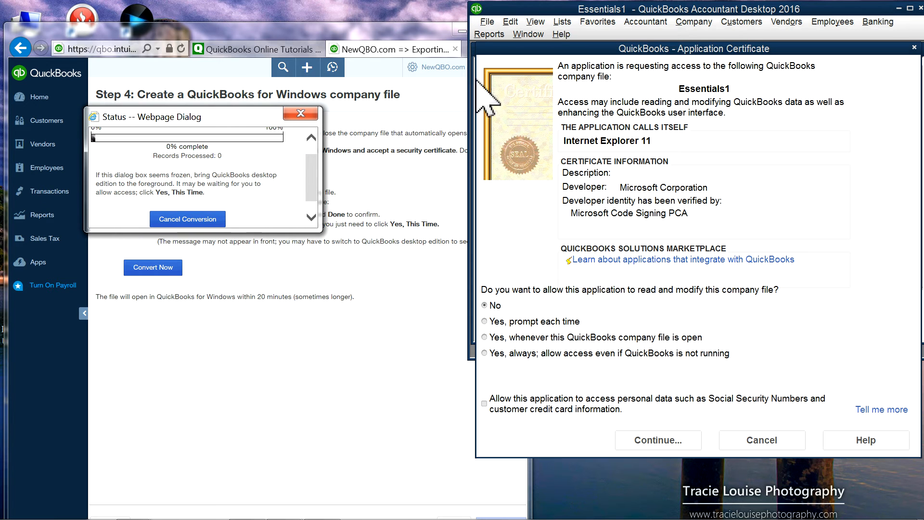
mouse_move(600, 53)
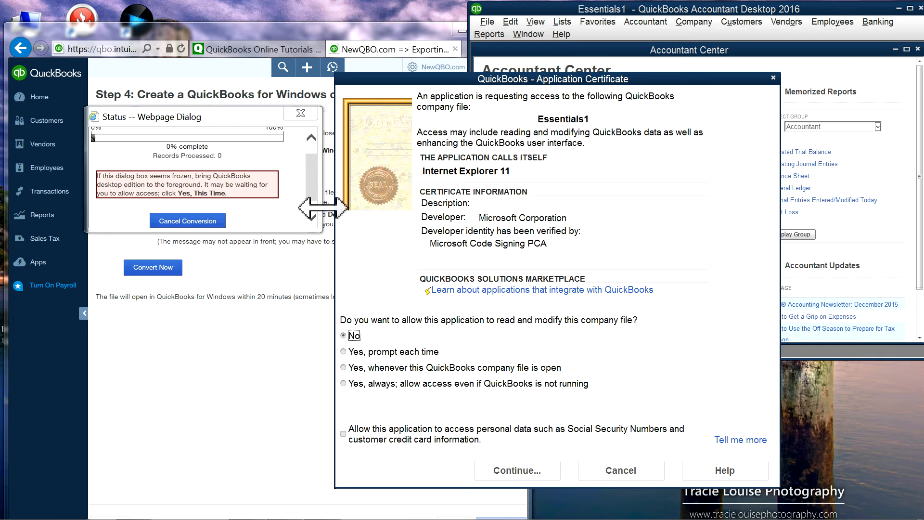
mouse_move(358, 369)
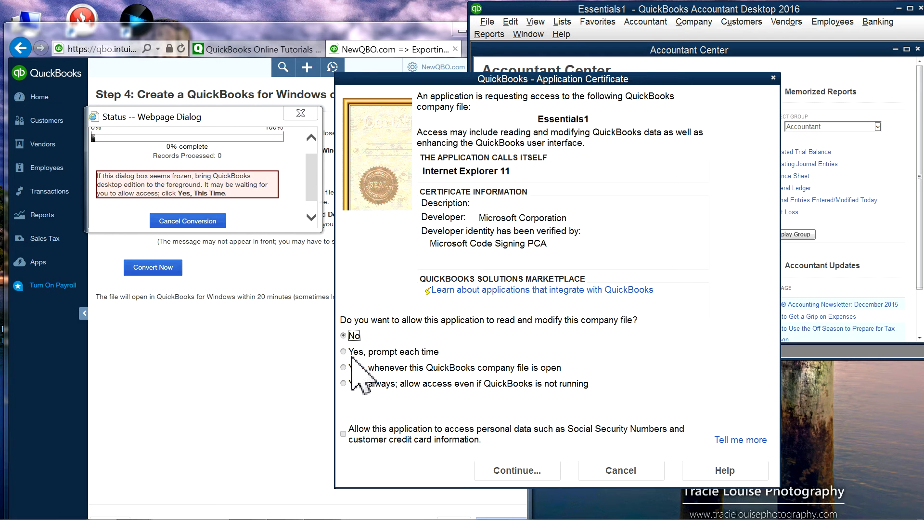
left_click(344, 351)
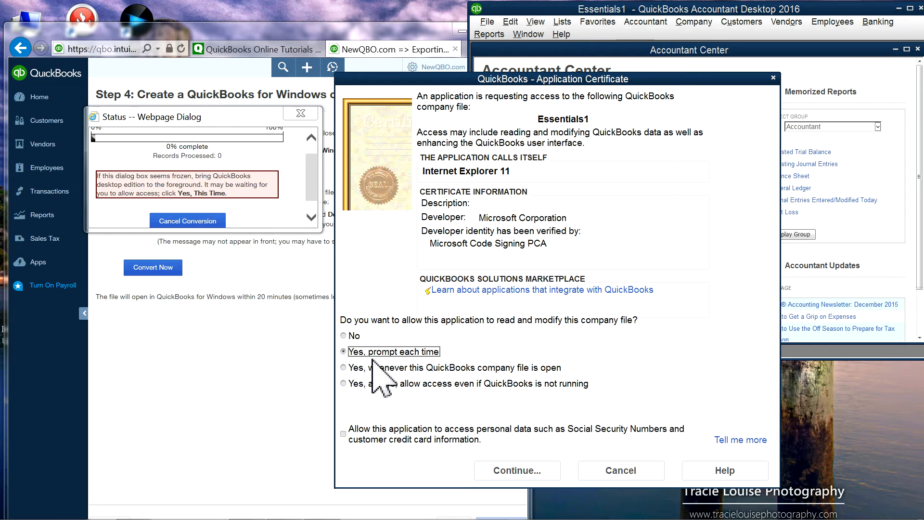
left_click(516, 470)
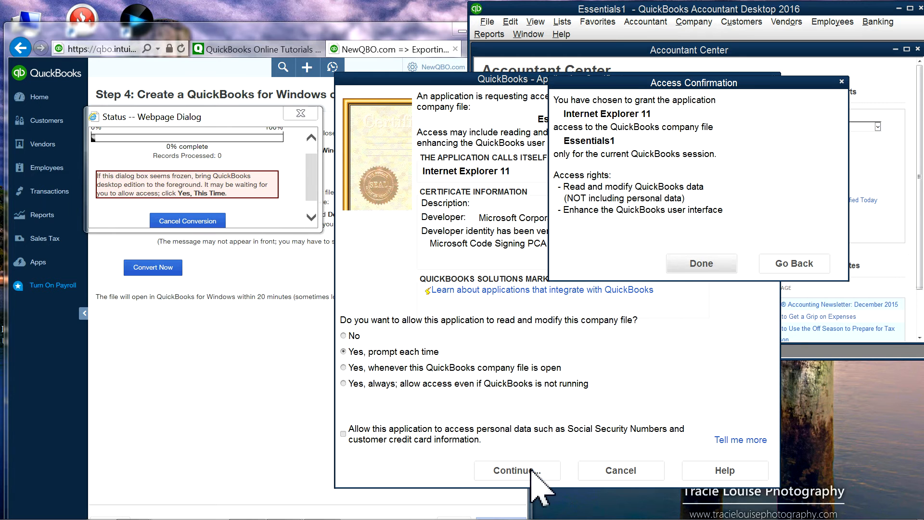
left_click(700, 263)
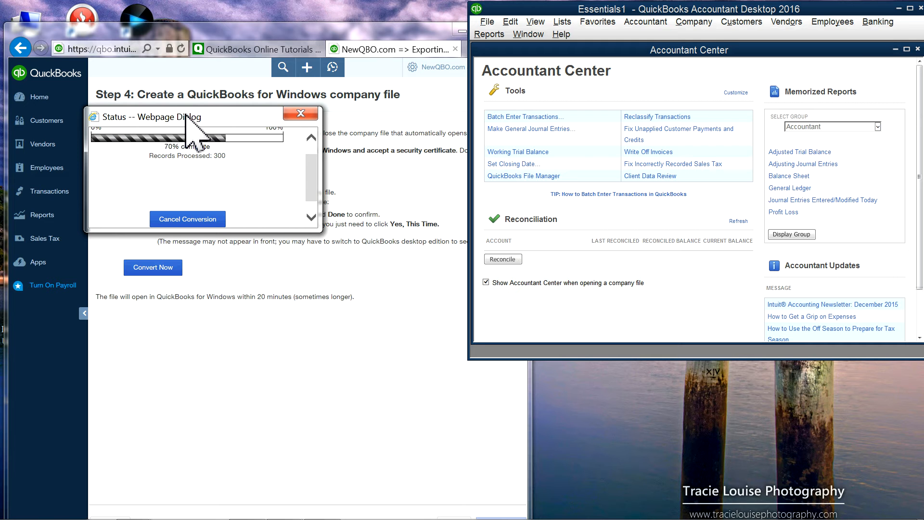
mouse_move(200, 212)
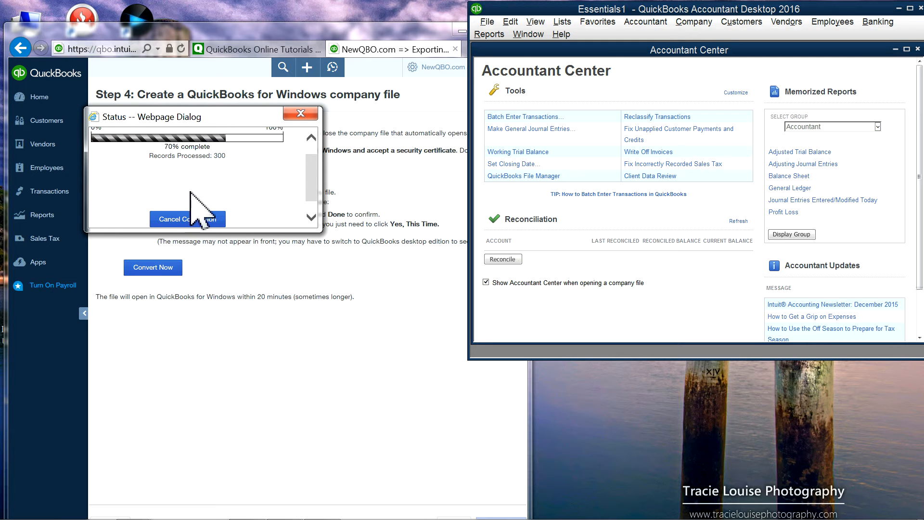
mouse_move(647, 112)
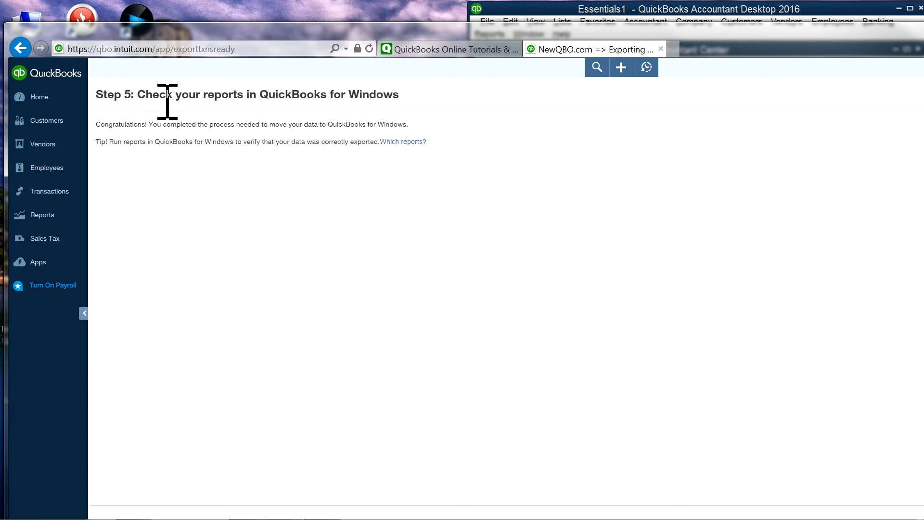
mouse_move(892, 30)
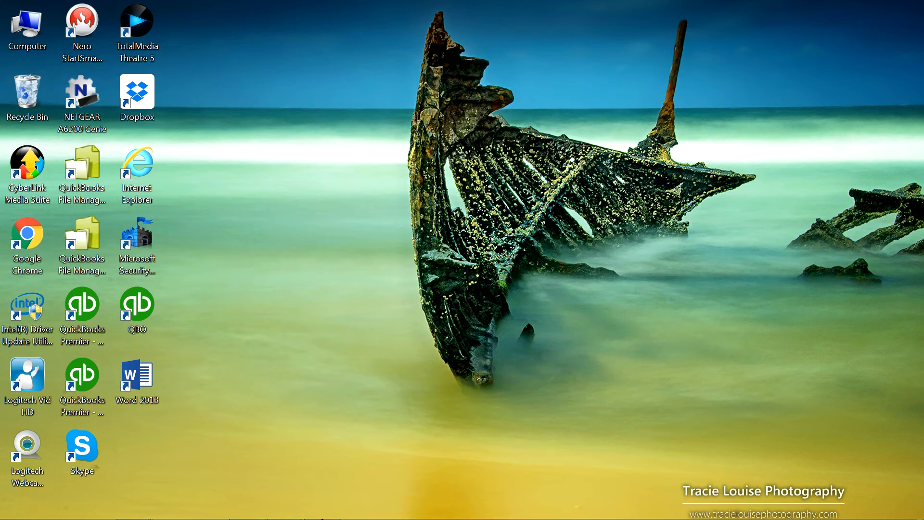
Step: Restore the Essentials1 QuickBooks Desktop window and maximize it and the Accountant Center
left_click(321, 505)
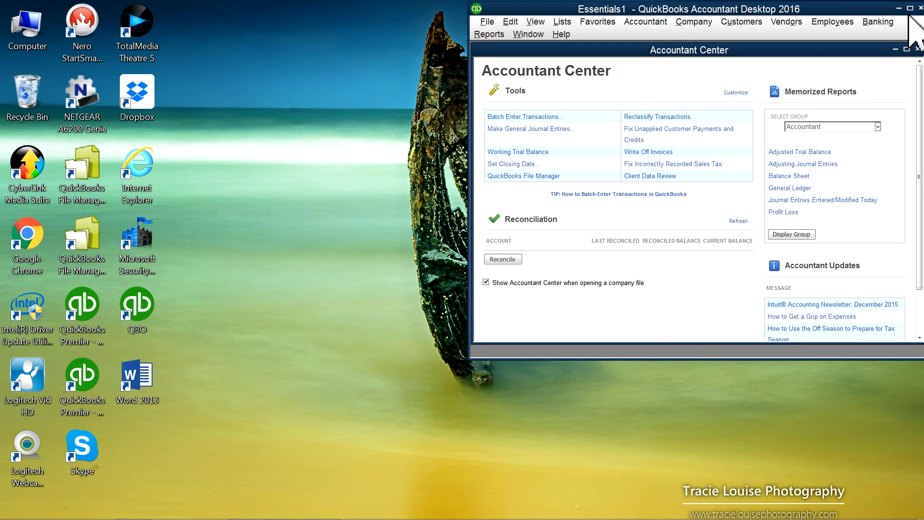
left_click(908, 8)
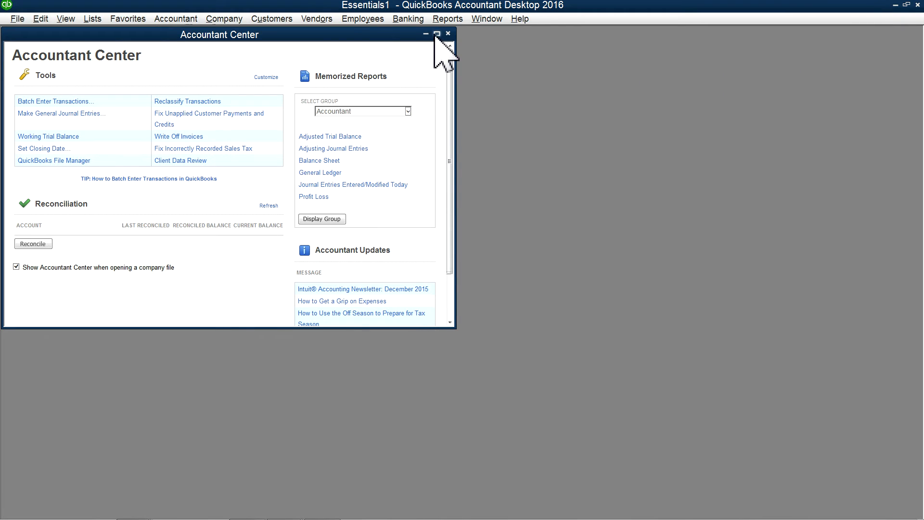
left_click(437, 33)
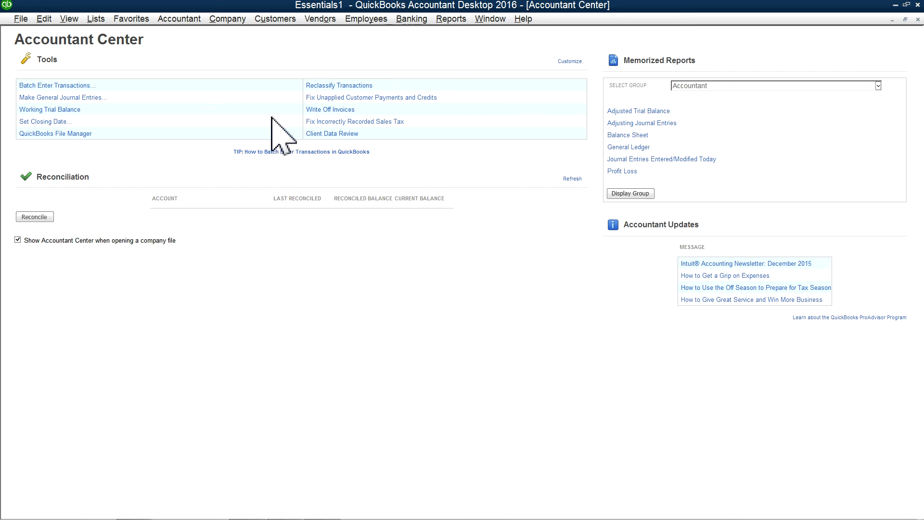
mouse_move(451, 18)
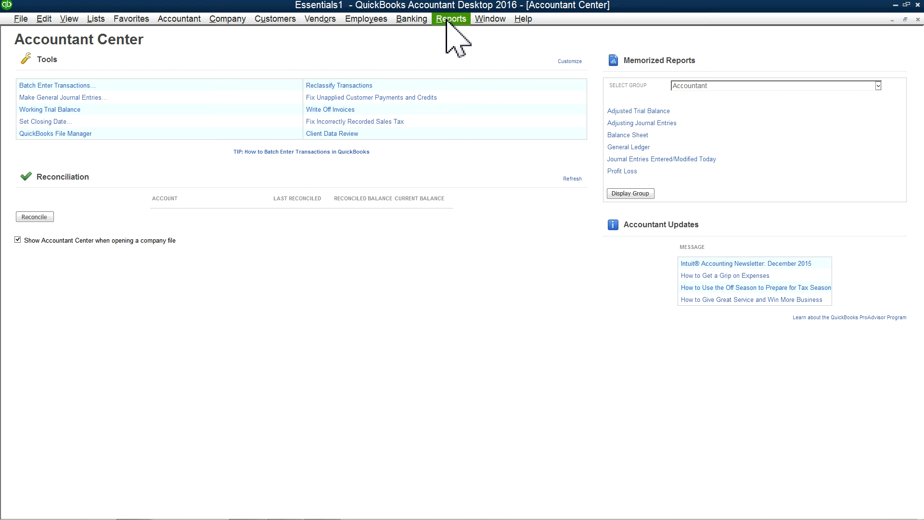
Step: Browse the Vendors, Employees and Window menus, ending on the Reports menu
left_click(452, 18)
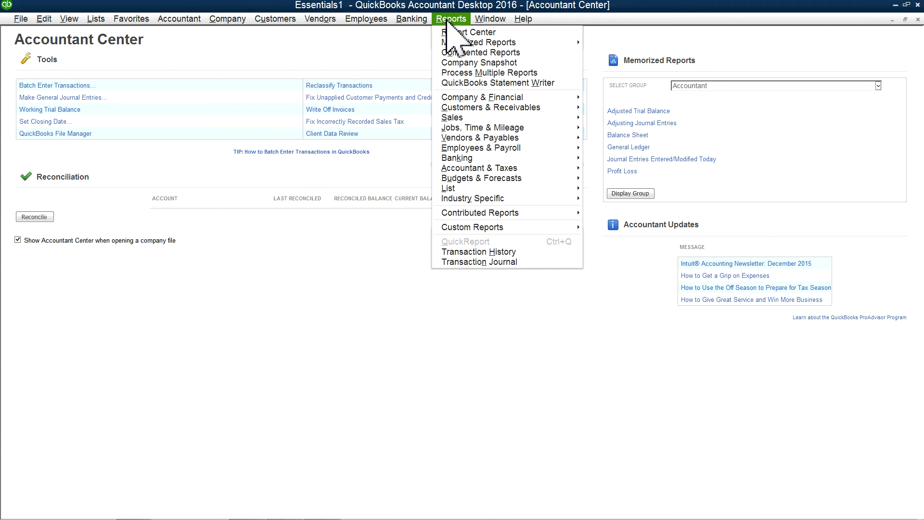
left_click(320, 18)
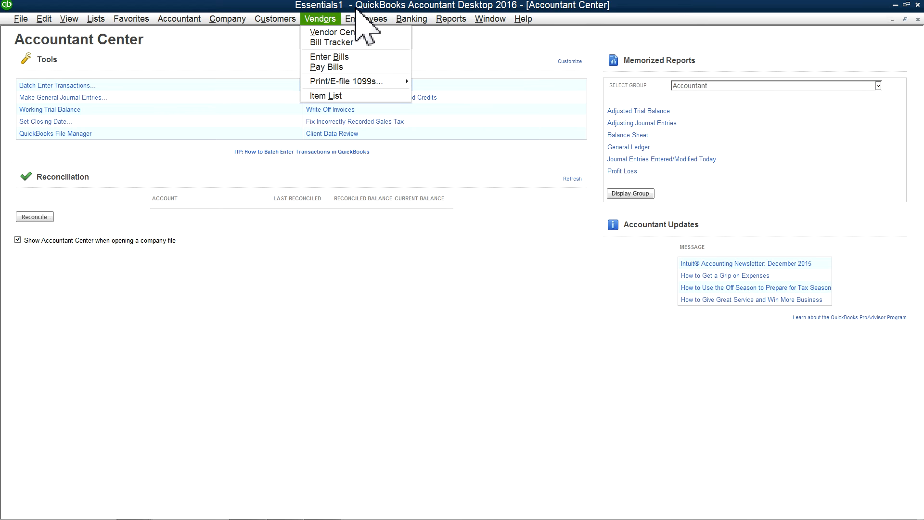
mouse_move(490, 18)
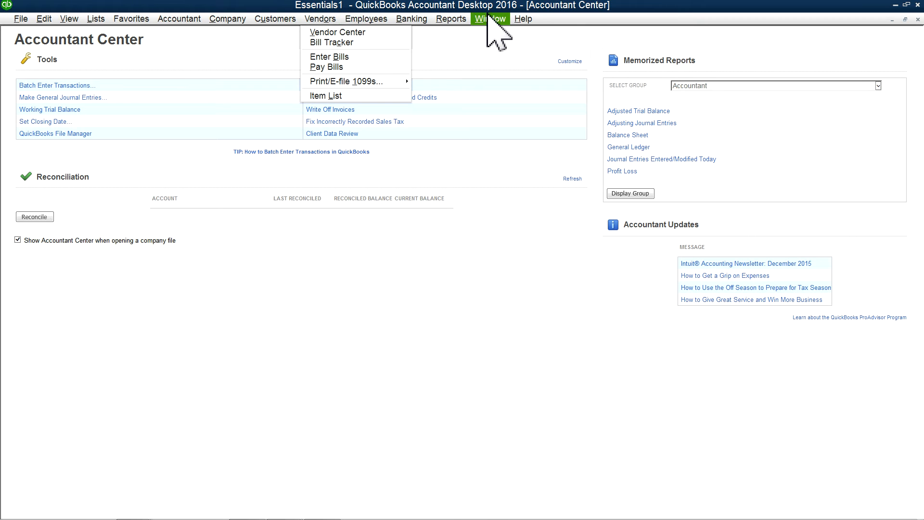
left_click(451, 18)
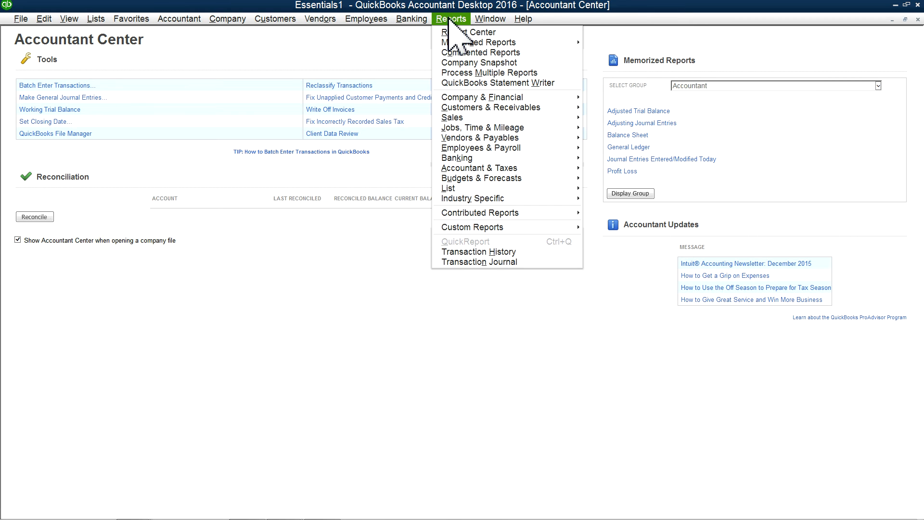
left_click(365, 19)
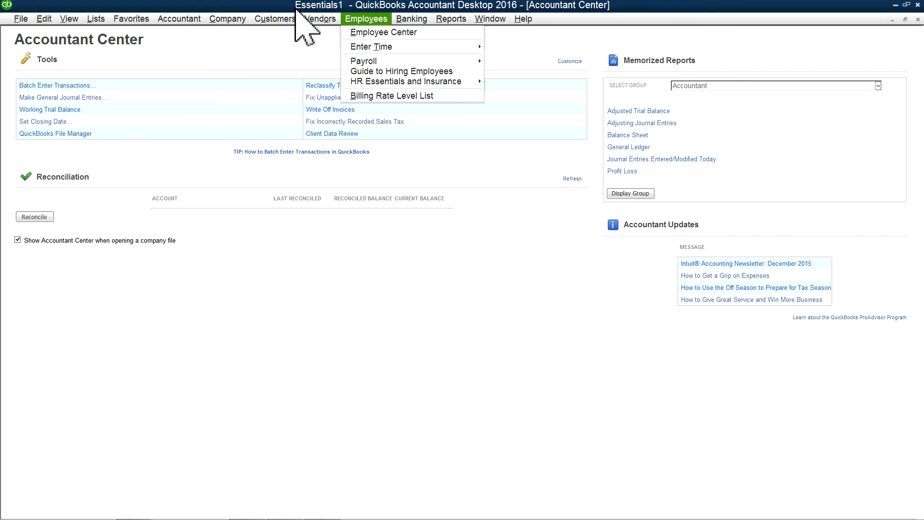
left_click(490, 18)
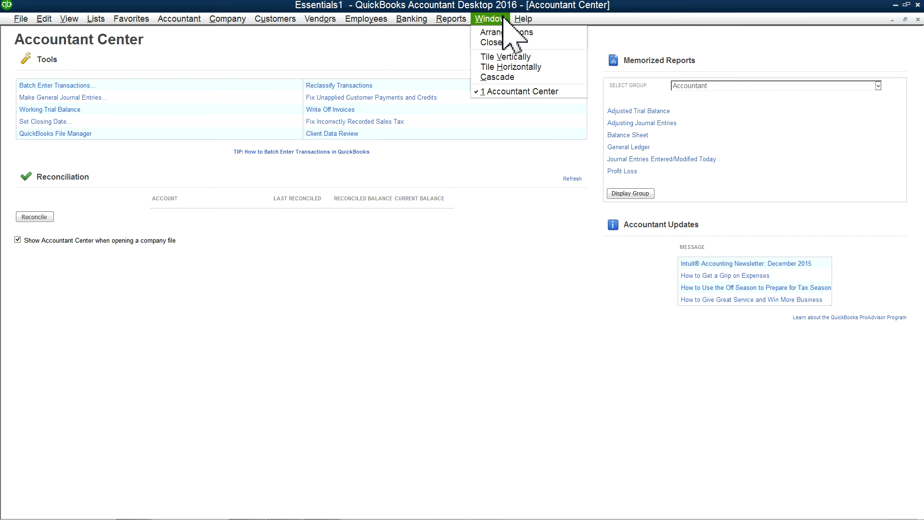
left_click(450, 18)
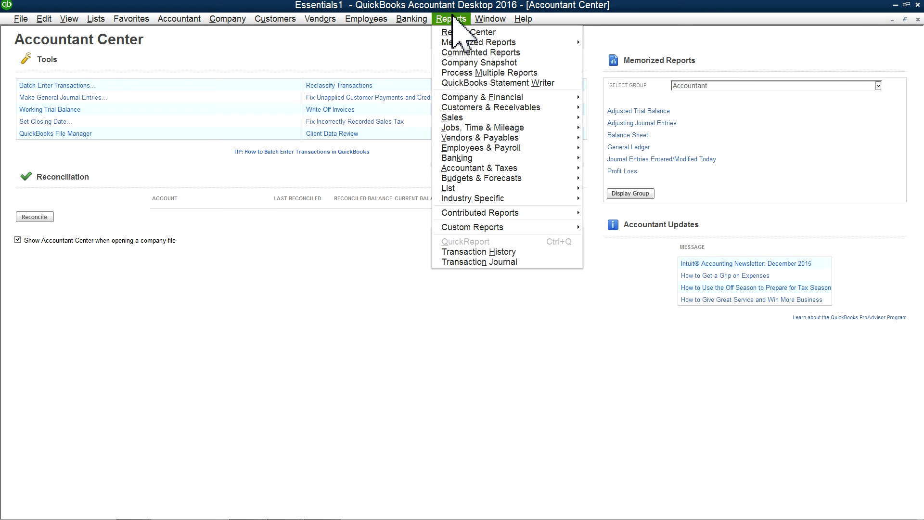
mouse_move(457, 157)
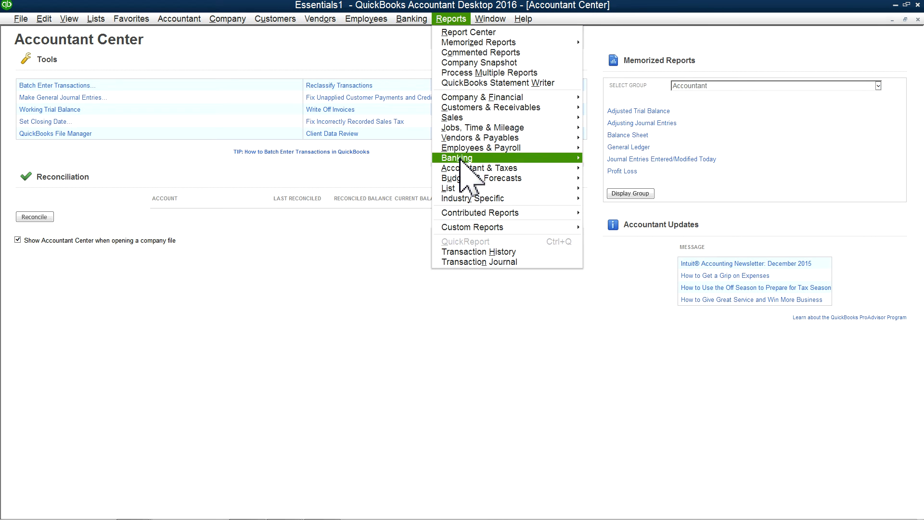
mouse_move(479, 167)
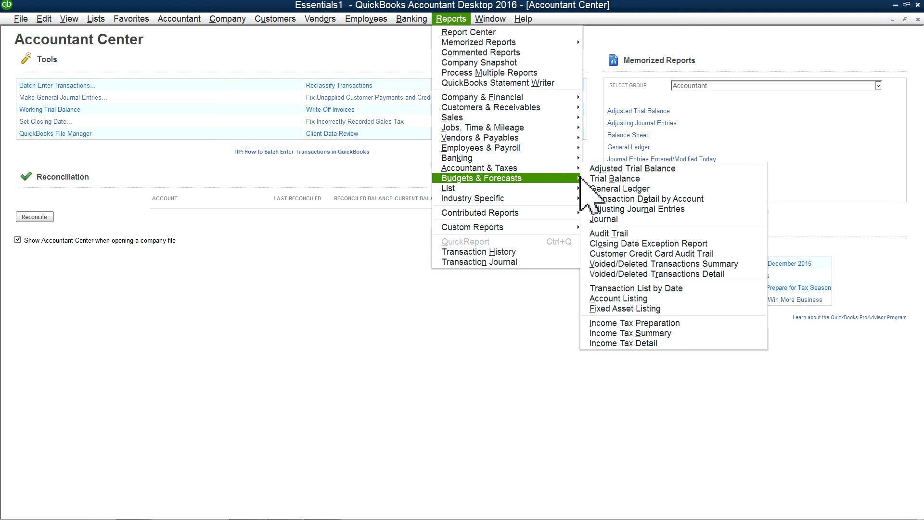
Step: Run the desktop Trial Balance and set its From date to 01/01/2016
left_click(614, 179)
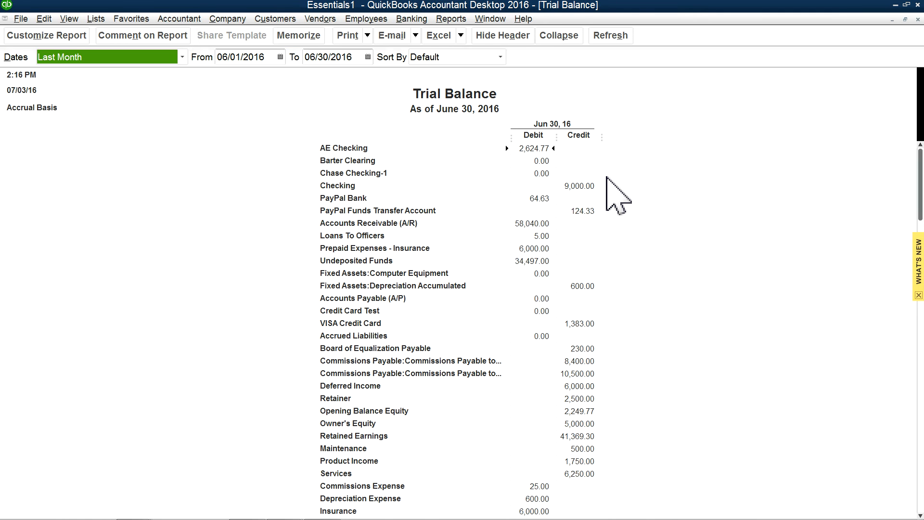
mouse_move(481, 201)
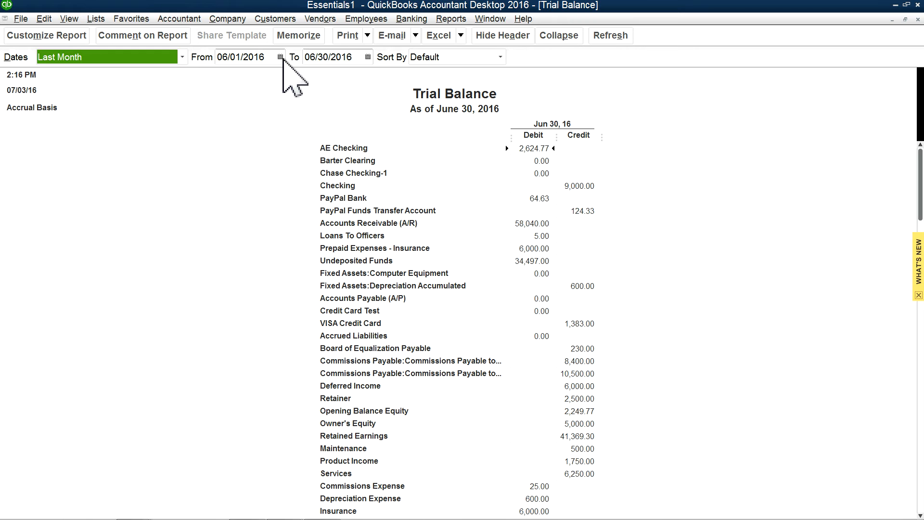
left_click(280, 57)
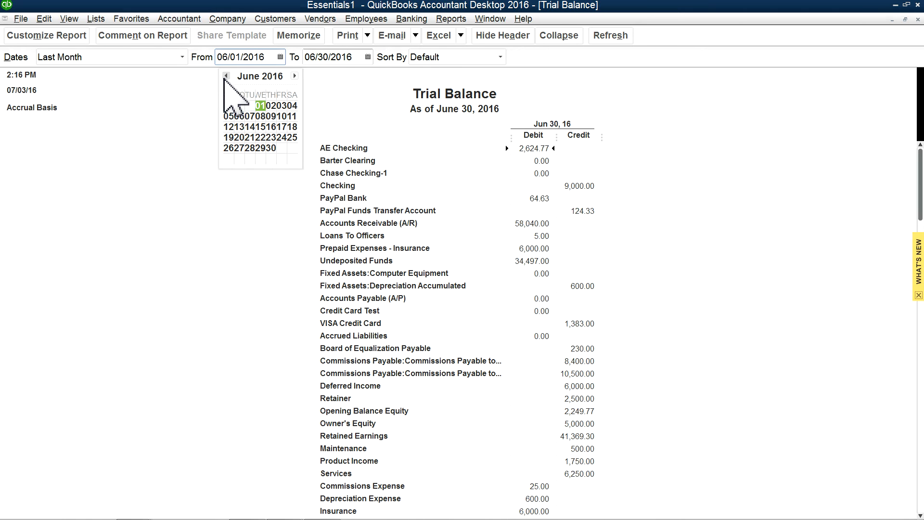
left_click(225, 75)
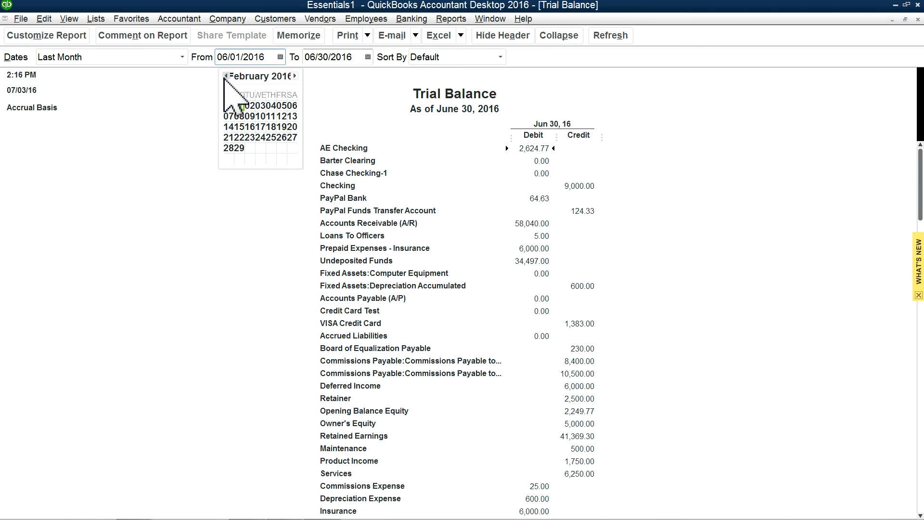
left_click(225, 75)
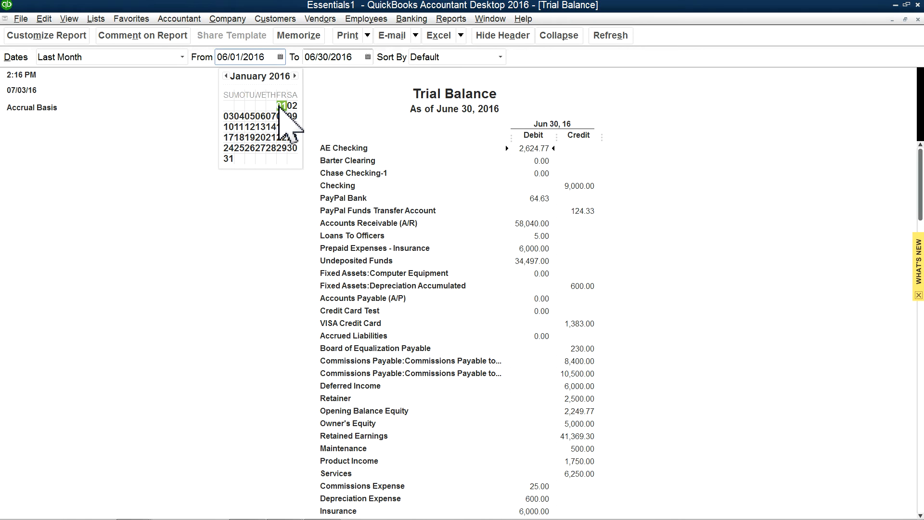
left_click(282, 105)
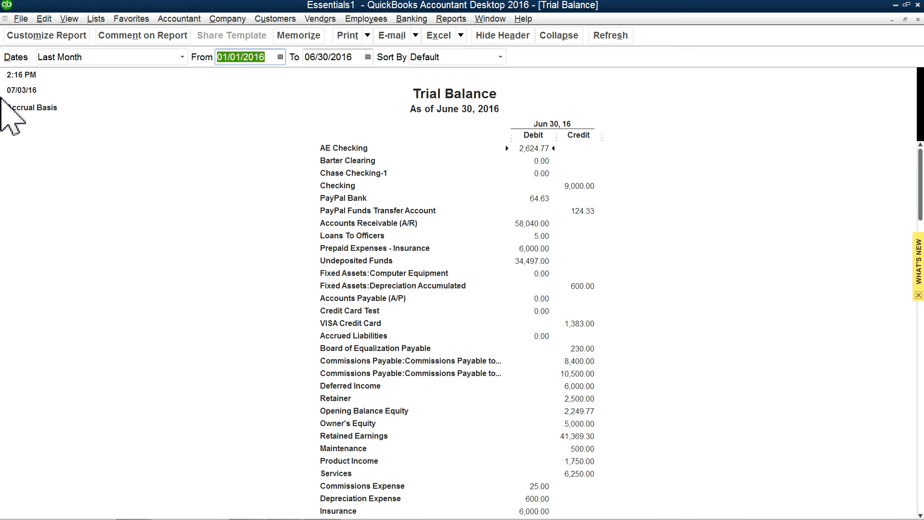
mouse_move(331, 112)
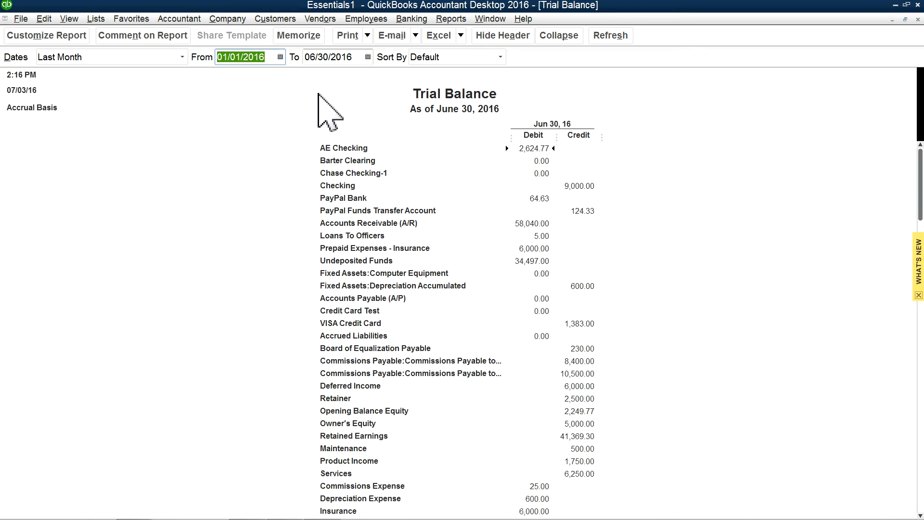
Step: Set the To date to 07/03/2016 and refresh the report
left_click(364, 57)
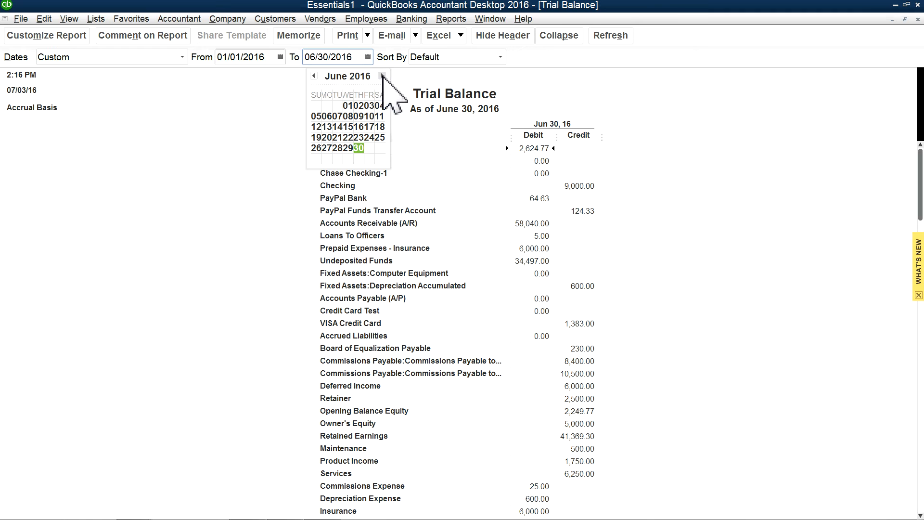
left_click(383, 76)
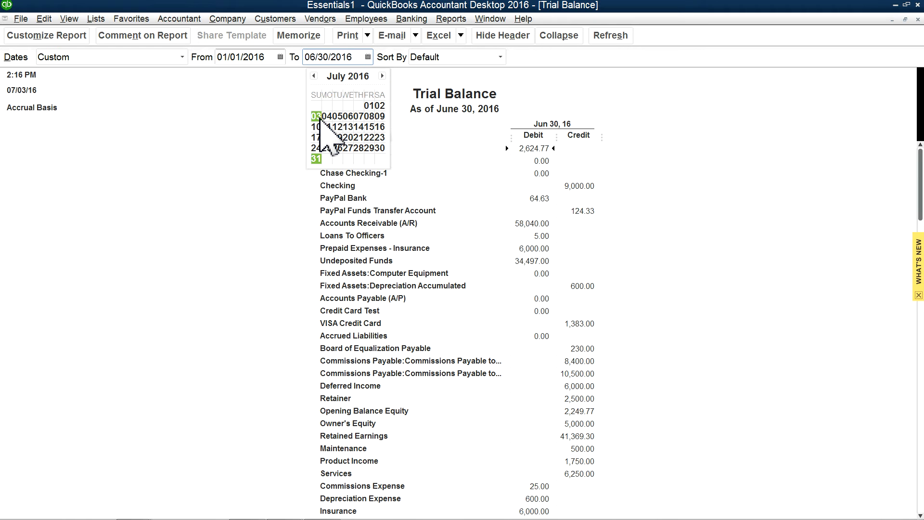
left_click(316, 116)
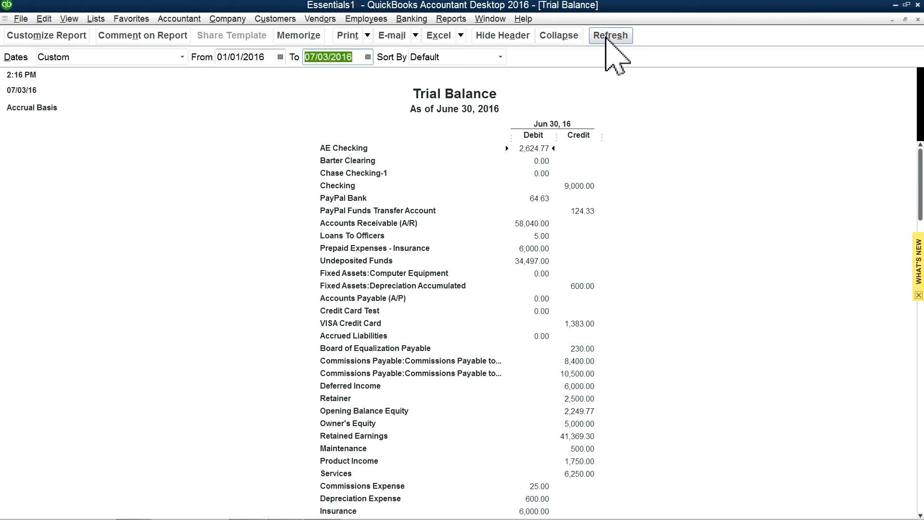
left_click(610, 36)
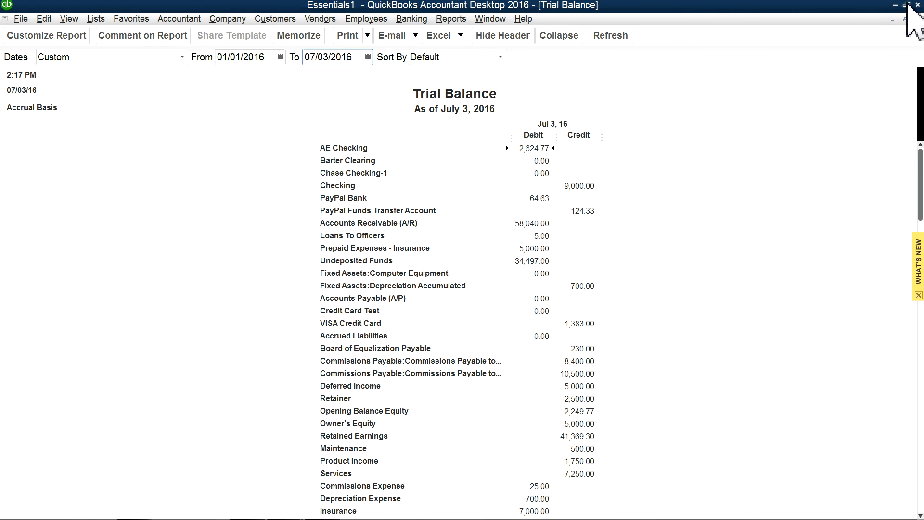
mouse_move(911, 17)
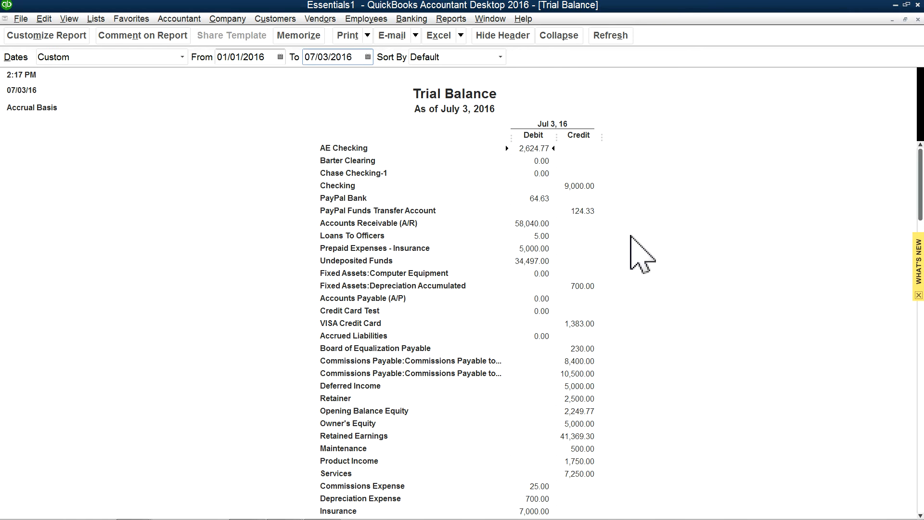
mouse_move(897, 30)
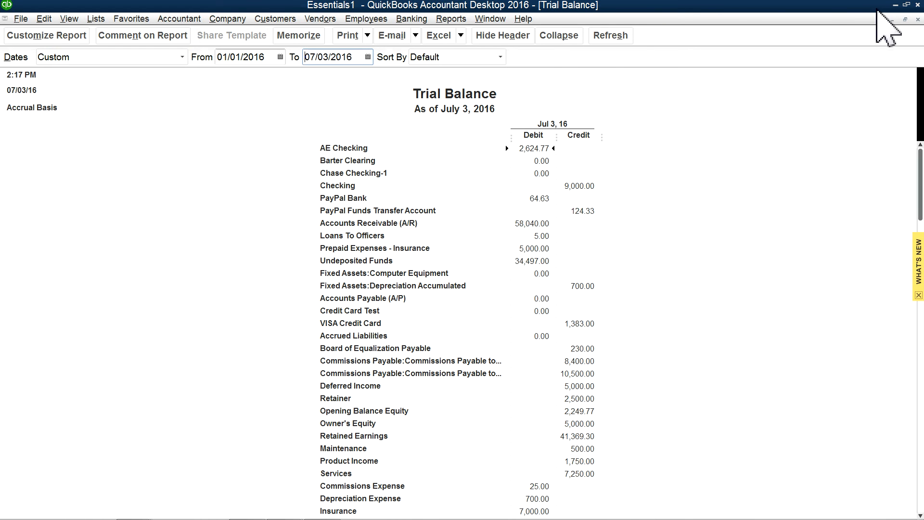
Step: Restore the QuickBooks Desktop window down from full screen
left_click(907, 6)
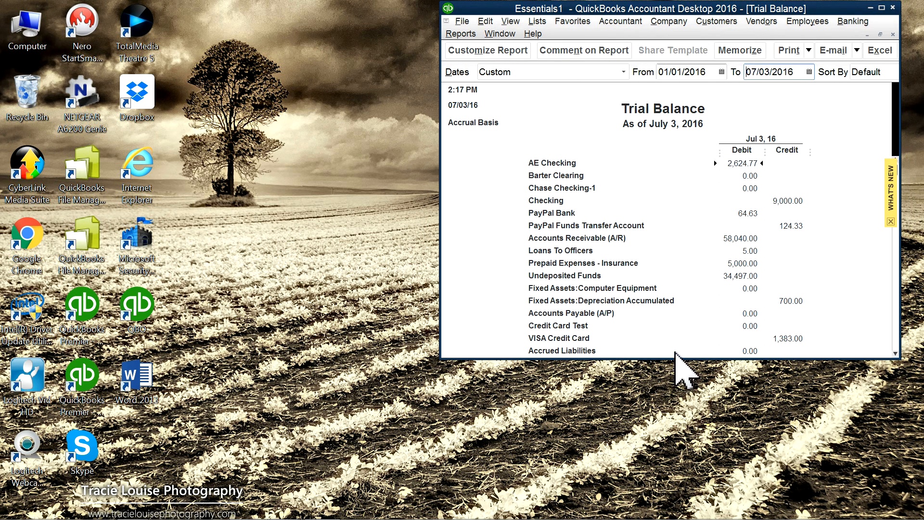
mouse_move(350, 469)
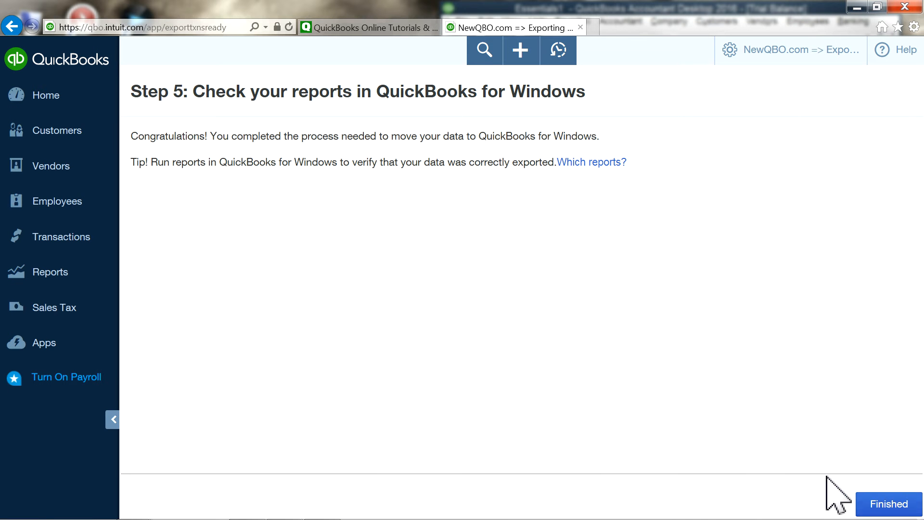
Step: Finish the QuickBooks Online export wizard and keep the browser tab open
left_click(888, 504)
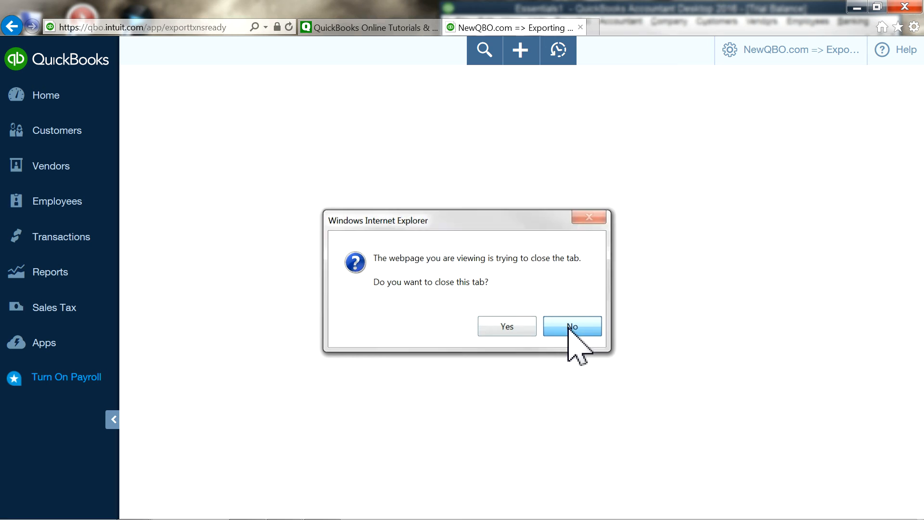
left_click(571, 327)
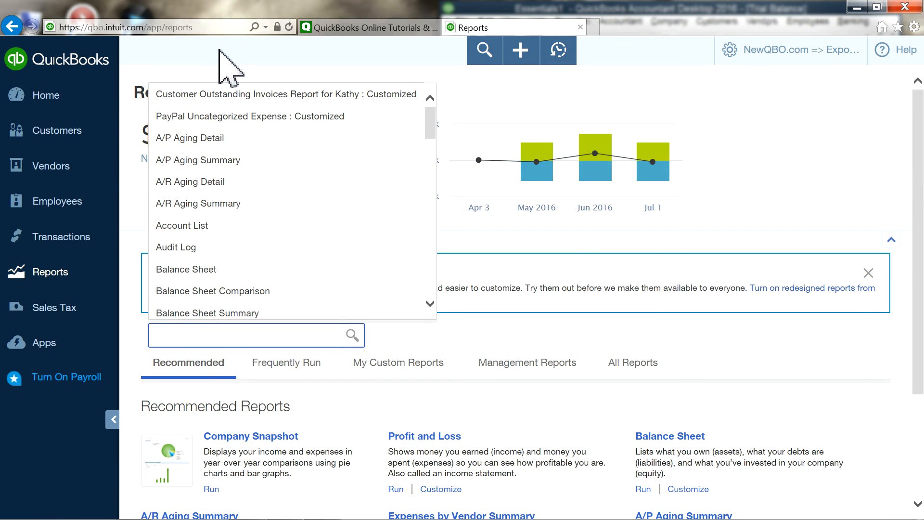
Step: Search the reports for 'tr' and open the QuickBooks Online Trial Balance
left_click(255, 335)
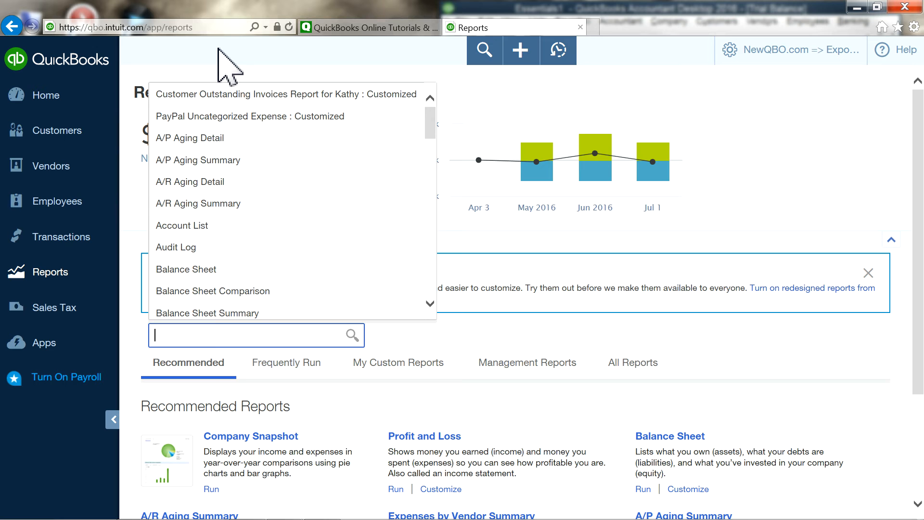
type("tr")
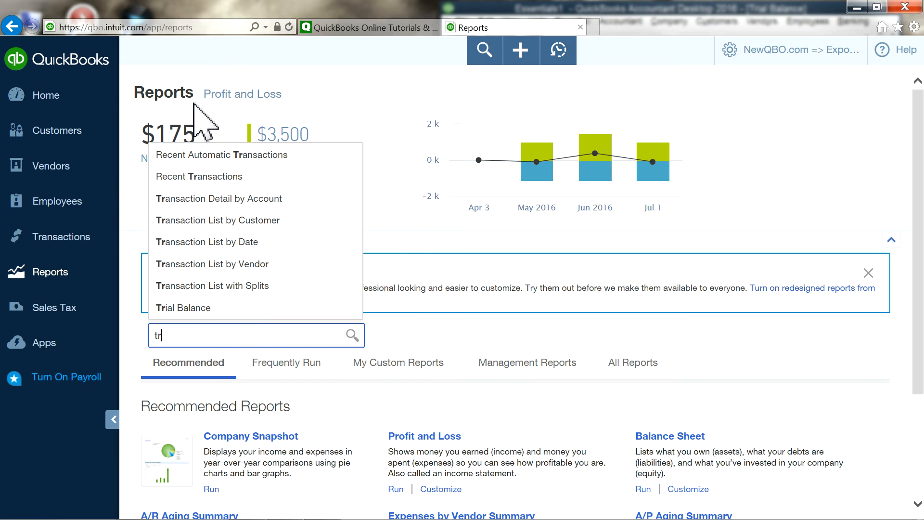
left_click(183, 308)
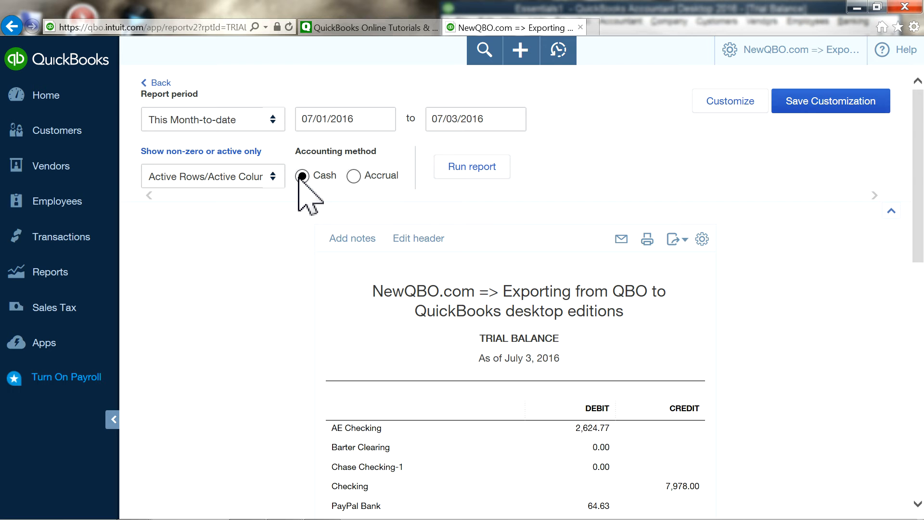
Step: Switch the Trial Balance to Accrual basis and rerun it
left_click(354, 175)
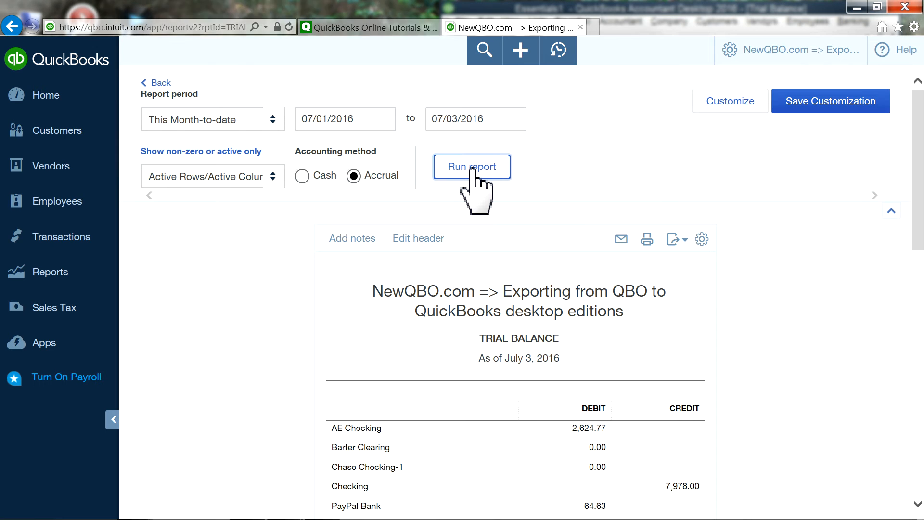
left_click(342, 119)
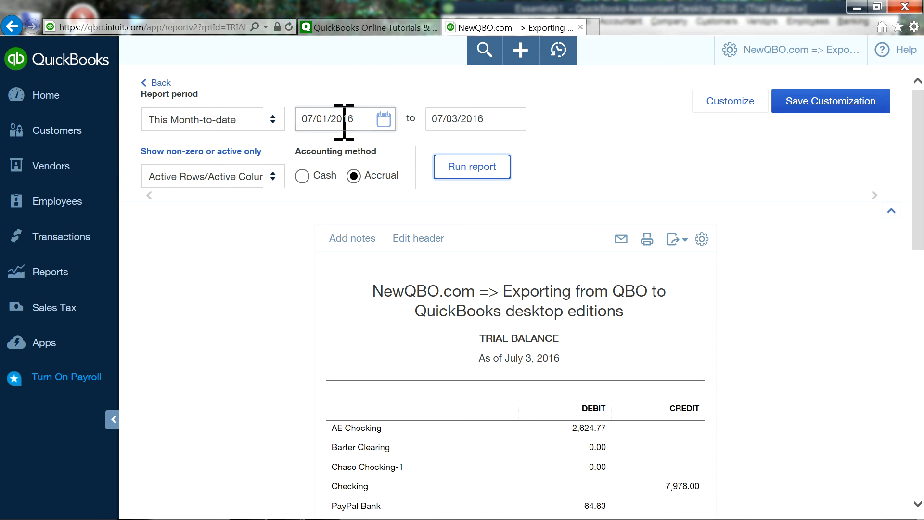
left_click(339, 119)
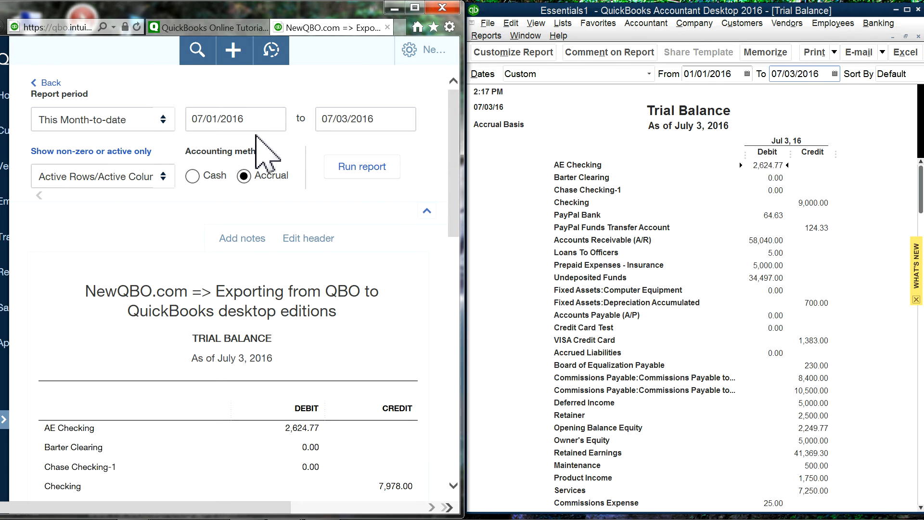
Step: Set the report period to This Year ending 07/03/2016 and run the report
left_click(103, 119)
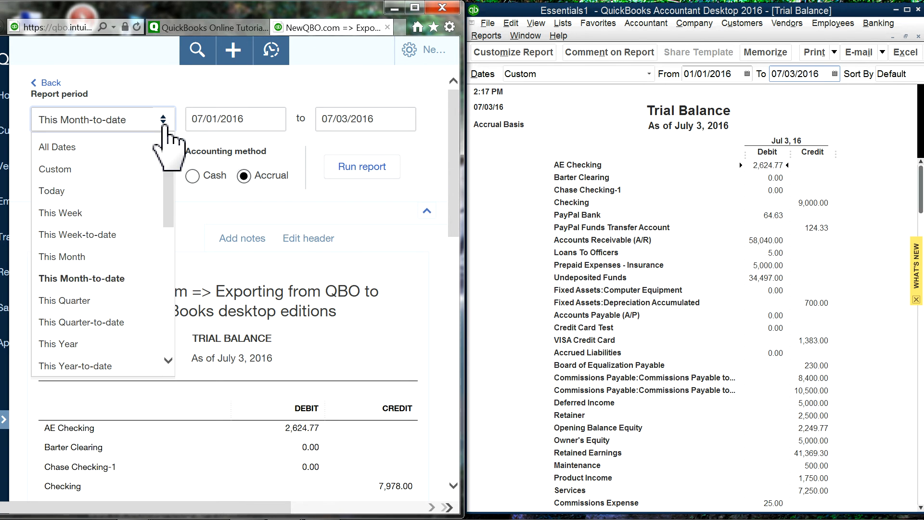
left_click(58, 344)
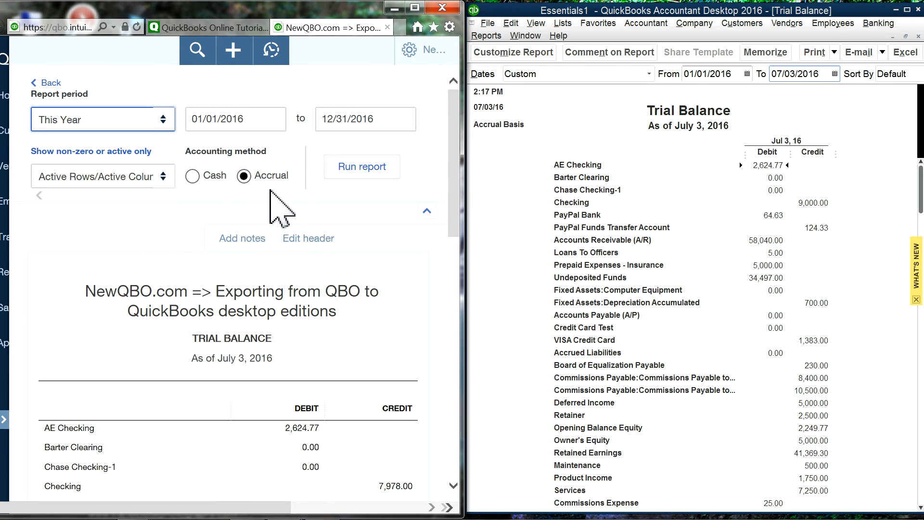
left_click(403, 118)
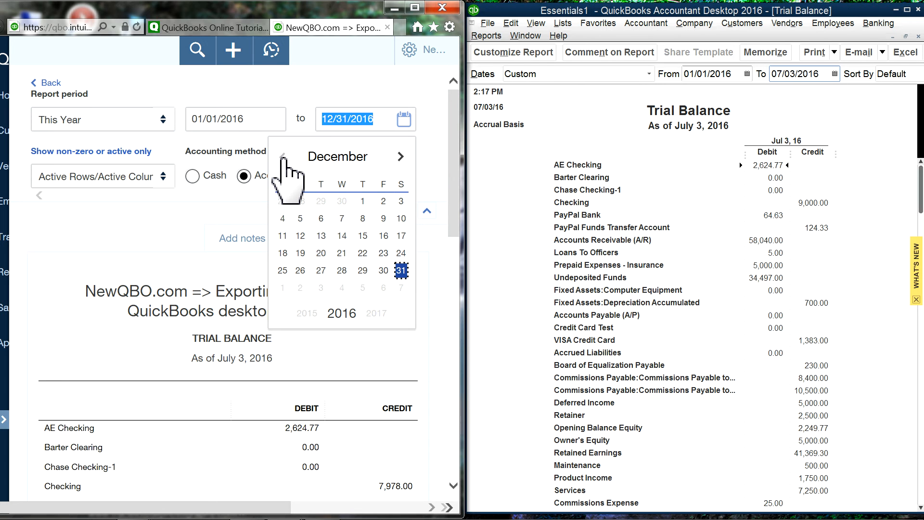
left_click(284, 156)
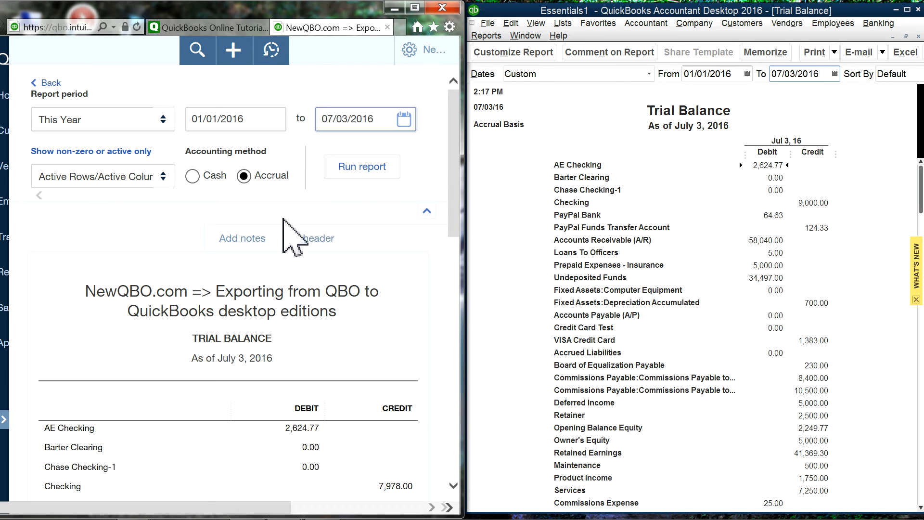
left_click(363, 167)
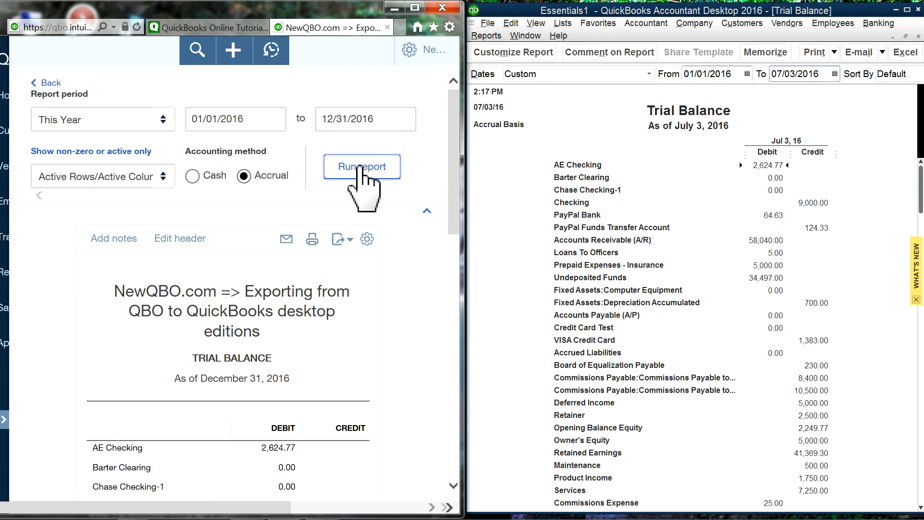
mouse_move(172, 136)
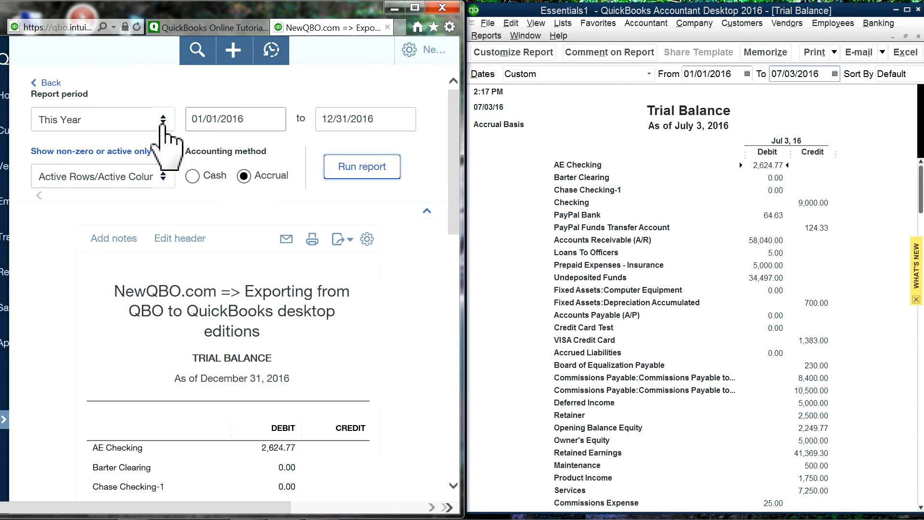
Step: Change the period to Custom starting 01/01/2016 and choose a new end date
left_click(103, 119)
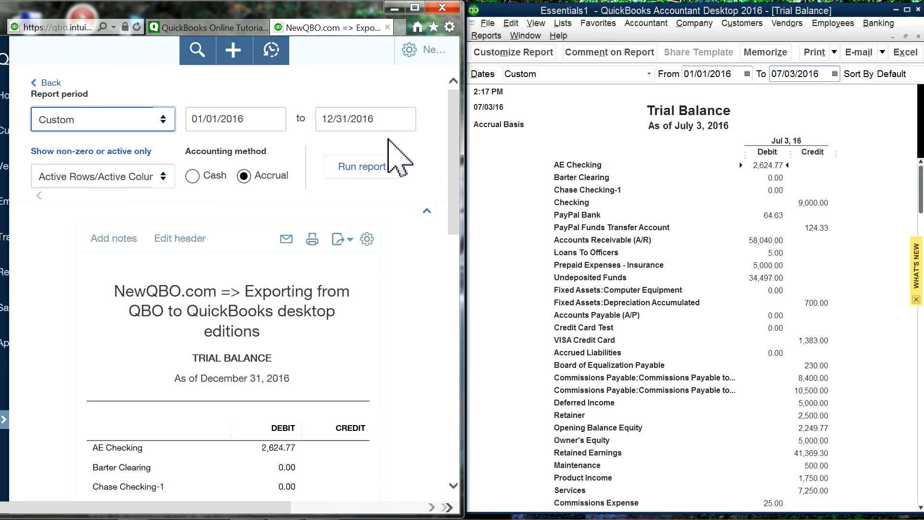
left_click(366, 119)
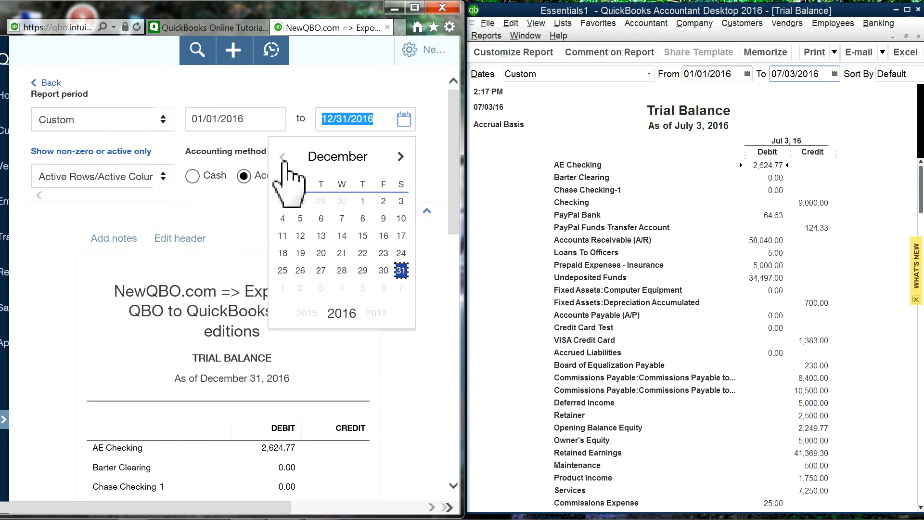
left_click(283, 156)
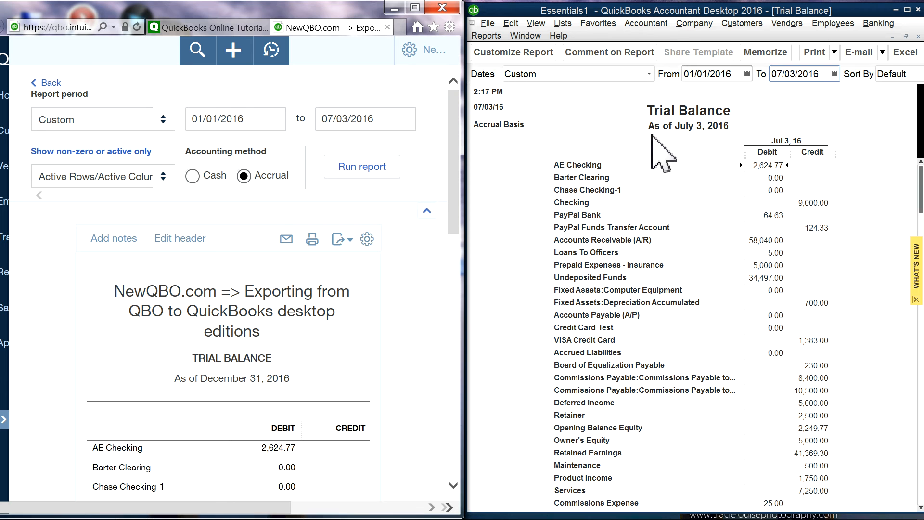
mouse_move(569, 135)
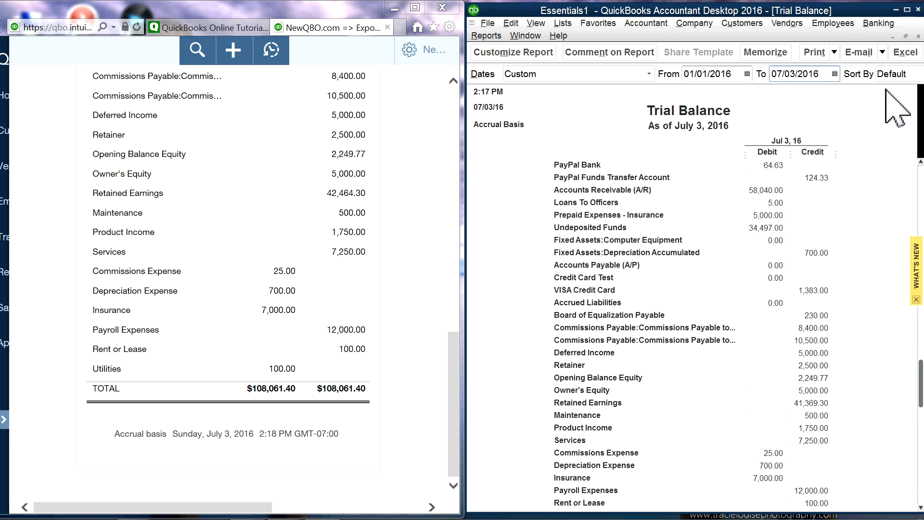
scroll("down", 3)
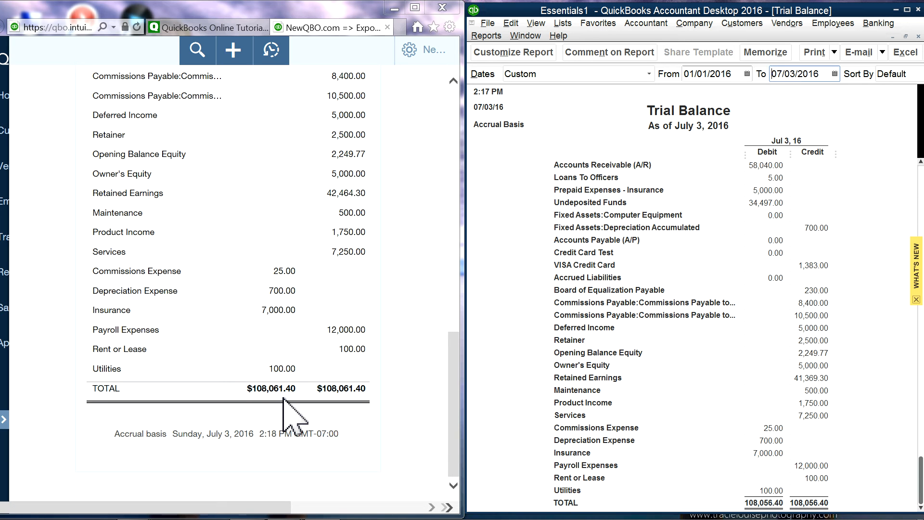
mouse_move(302, 413)
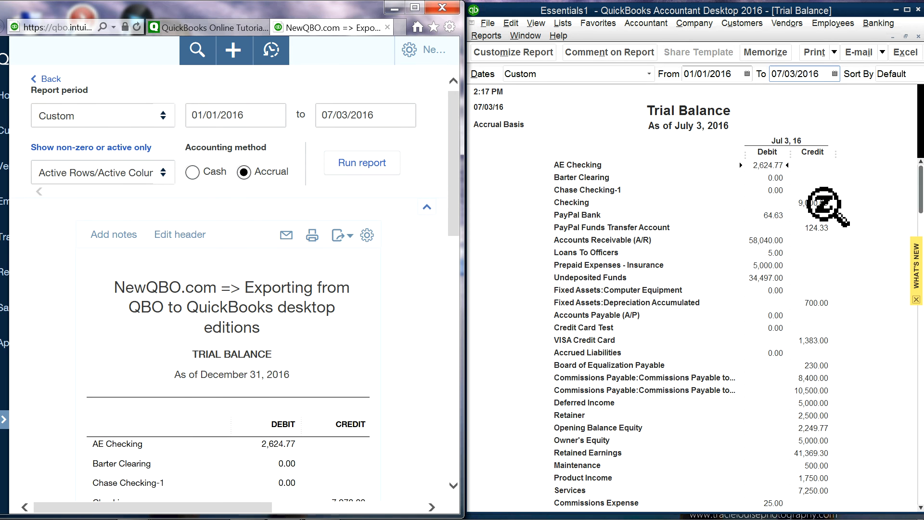
scroll("down", 3)
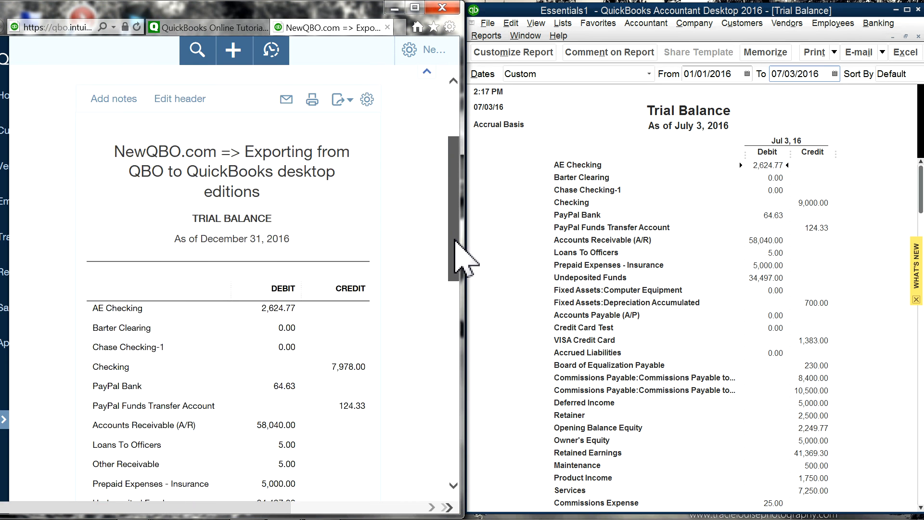
scroll("down", 3)
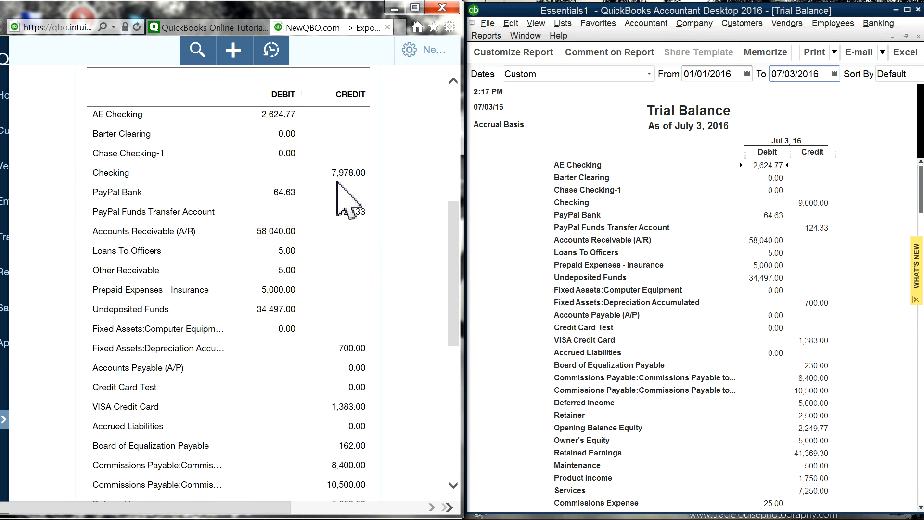
mouse_move(366, 206)
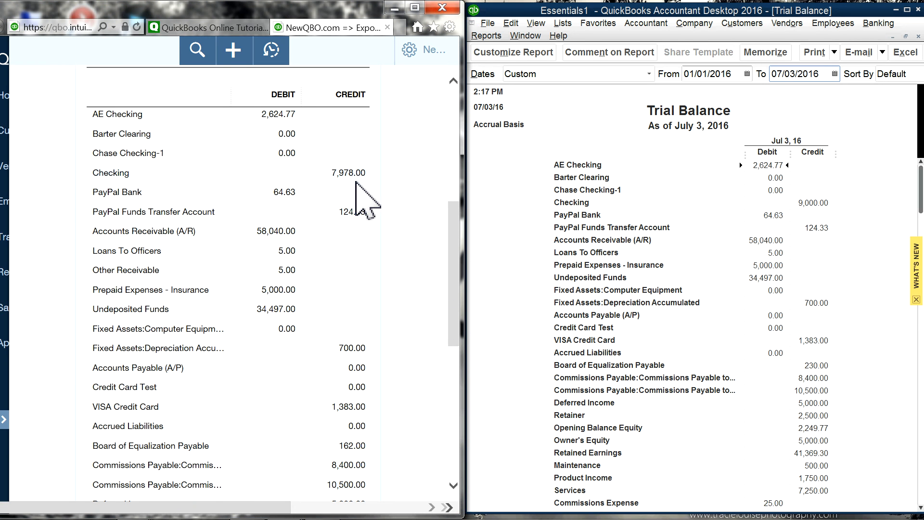
mouse_move(449, 275)
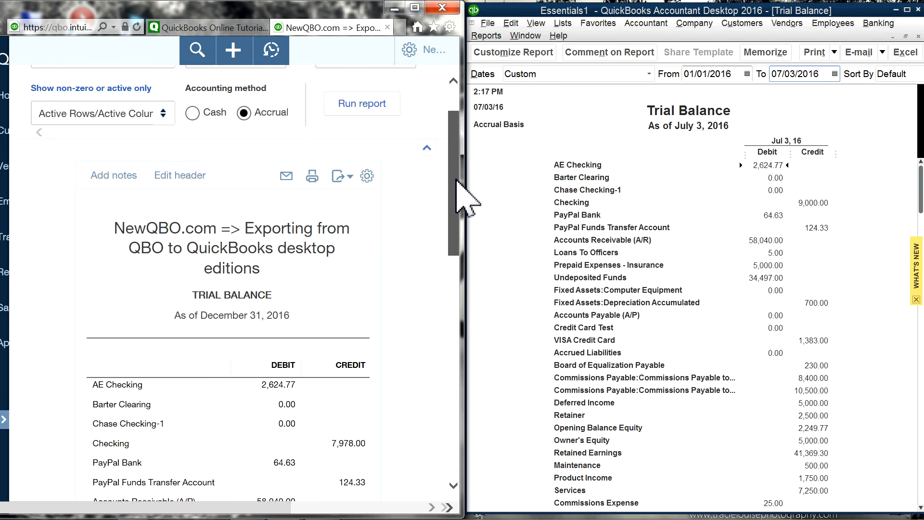
scroll("down", 3)
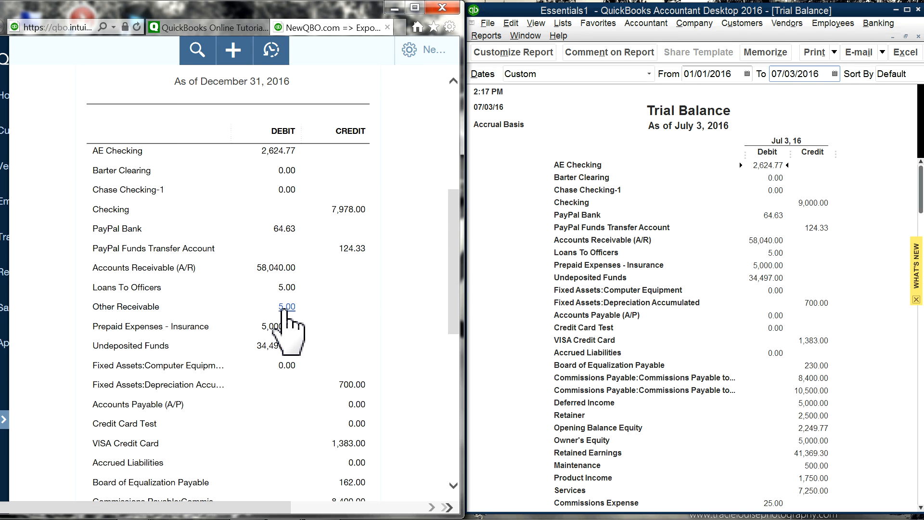
mouse_move(711, 283)
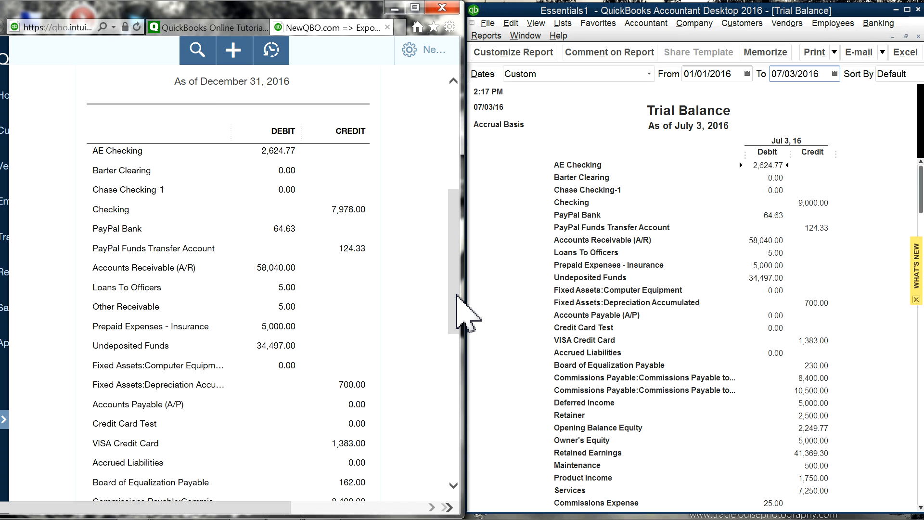
scroll("down", 3)
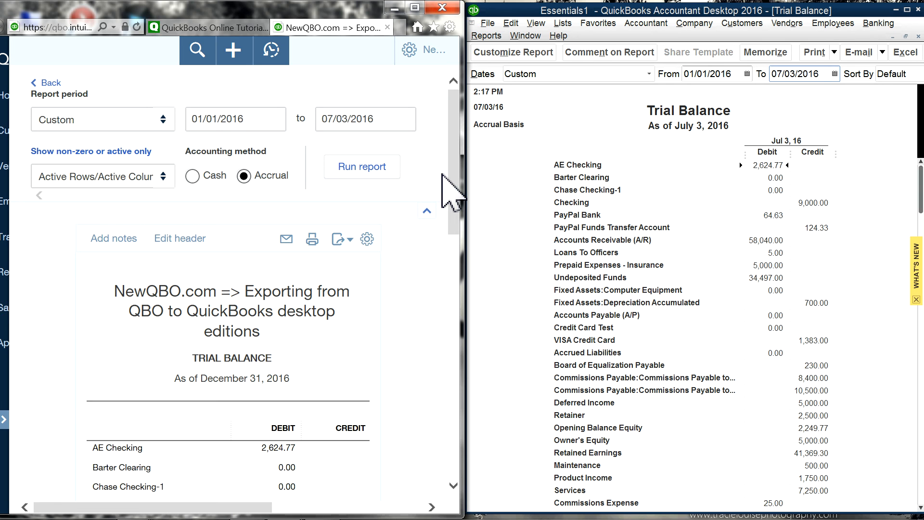
mouse_move(454, 195)
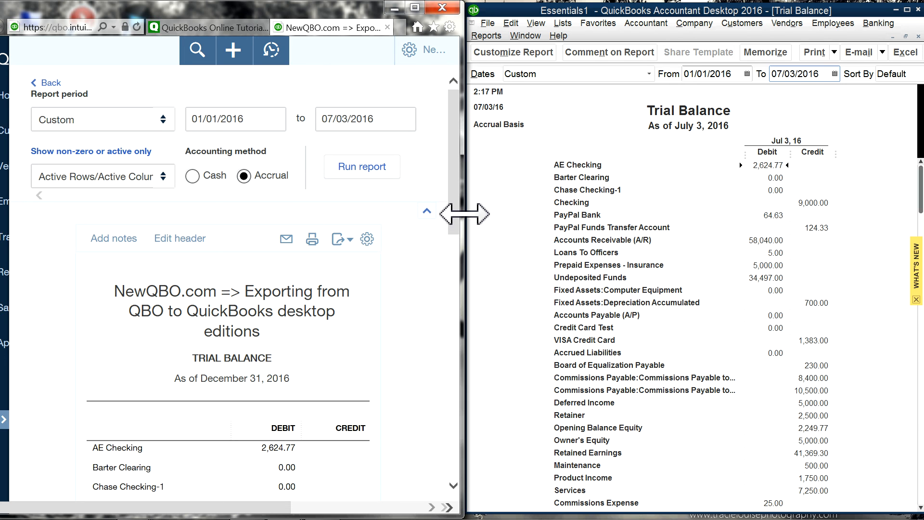
mouse_move(460, 236)
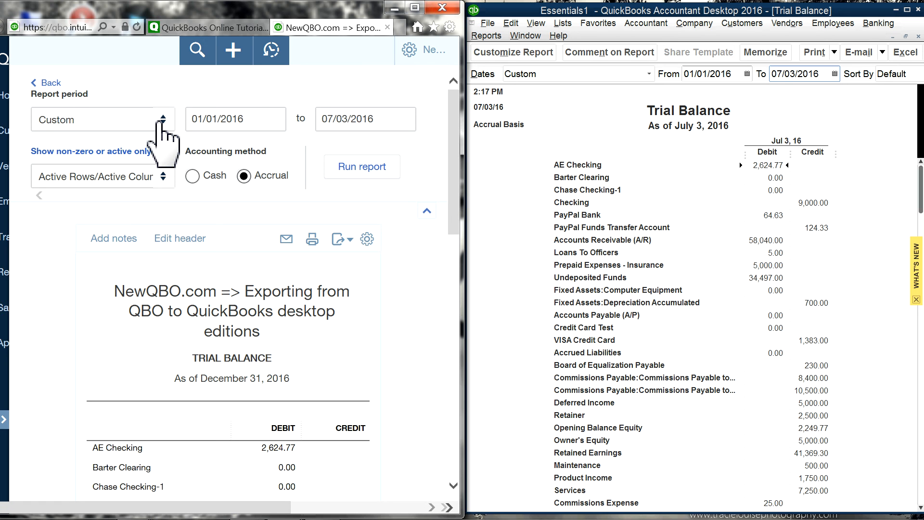
mouse_move(288, 135)
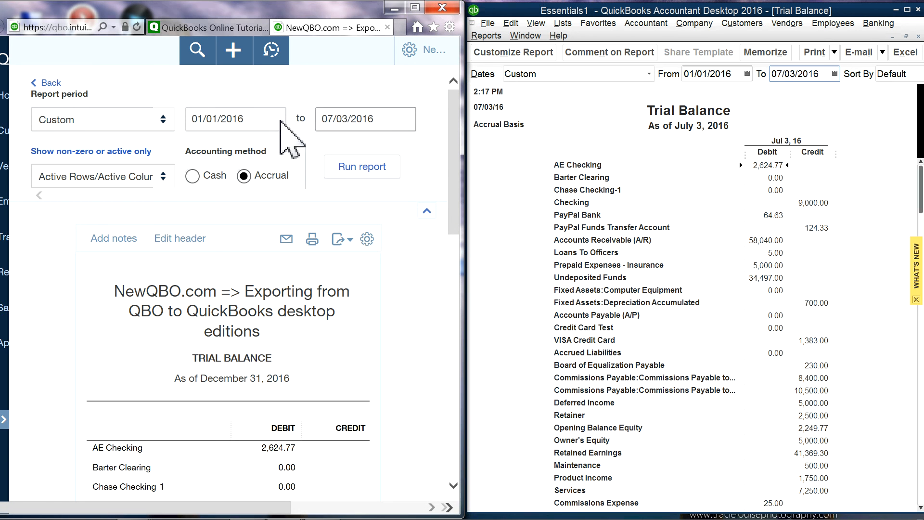
Step: Set the online report period to Last Year (01/01/2015–12/31/2015) and run it
left_click(235, 118)
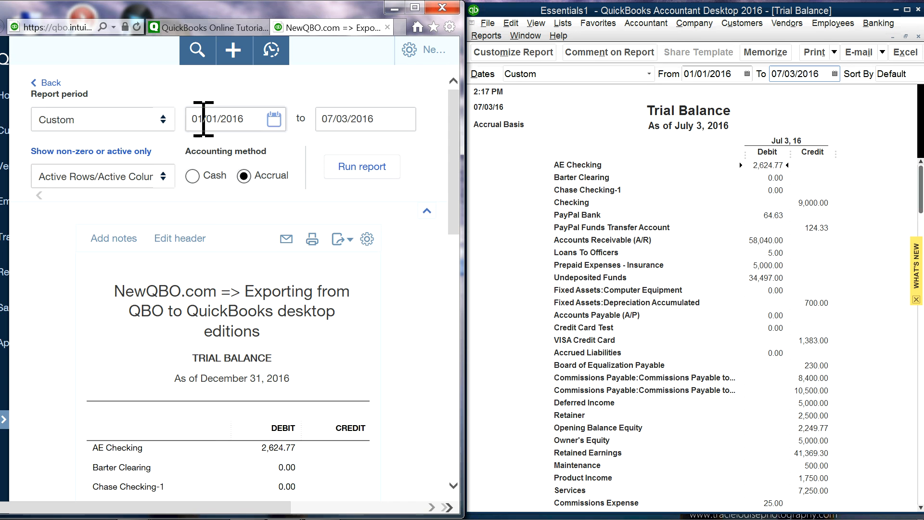
left_click(103, 120)
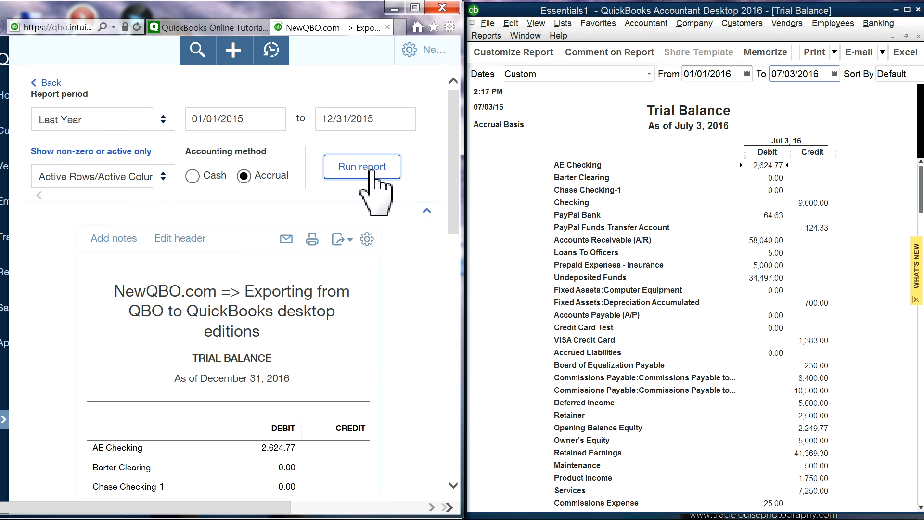
left_click(361, 167)
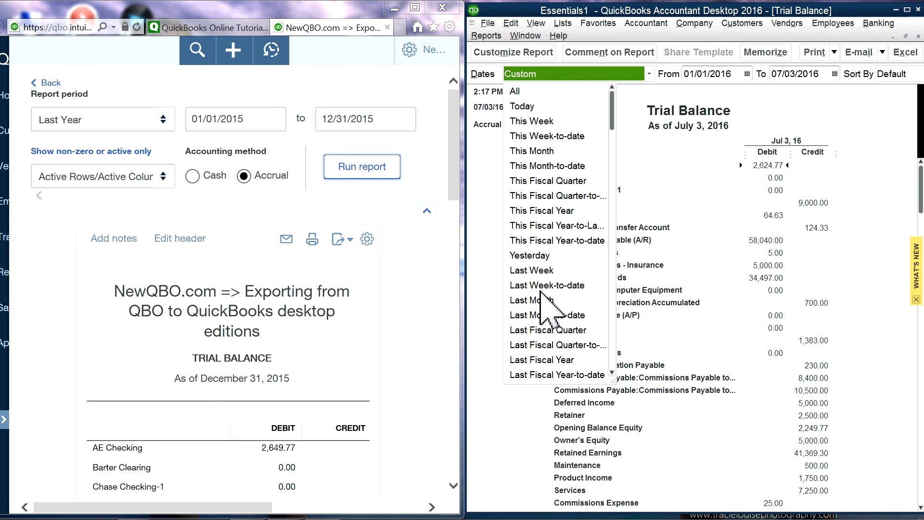
Step: Set the desktop Trial Balance to Last Fiscal Year 2015 and scroll both reports to their TOTAL rows
left_click(541, 359)
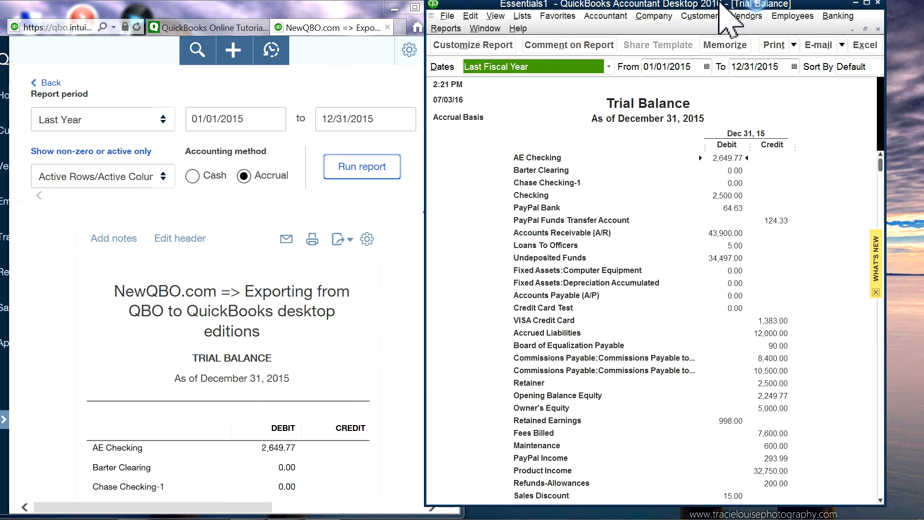
left_click(869, 4)
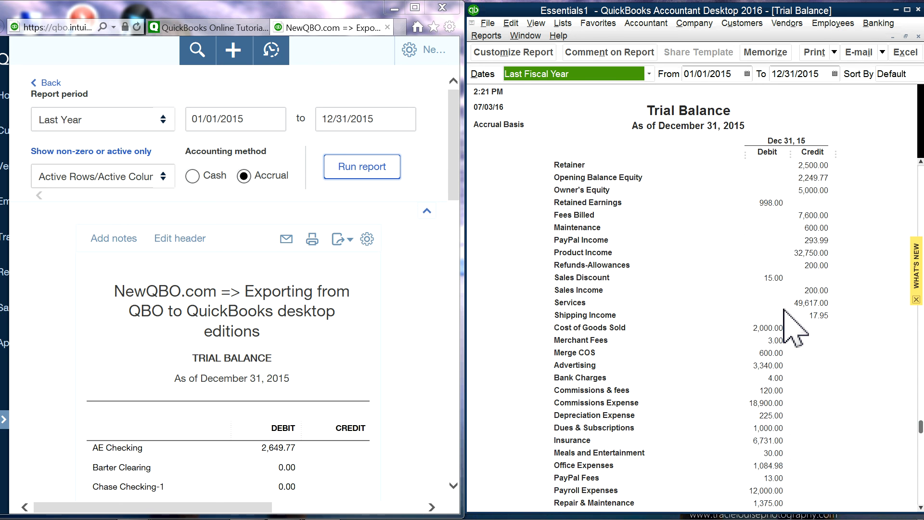
scroll("down", 3)
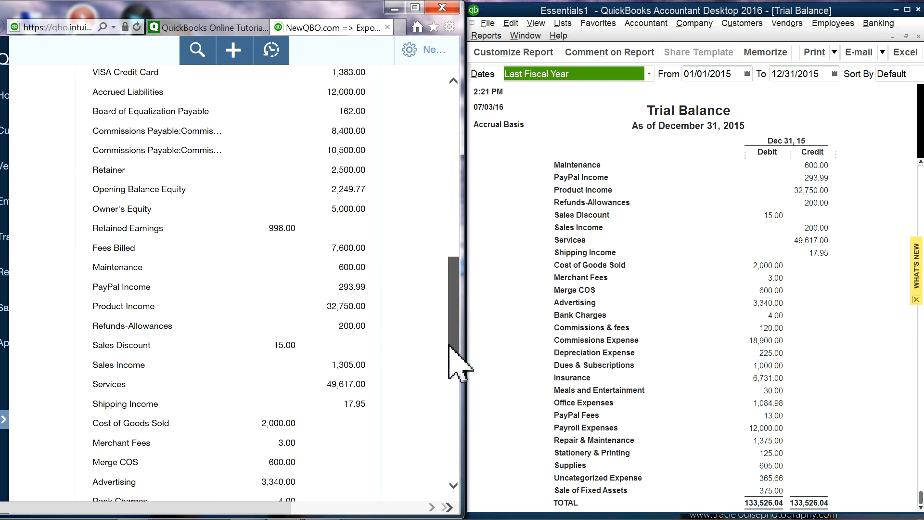
scroll("down", 3)
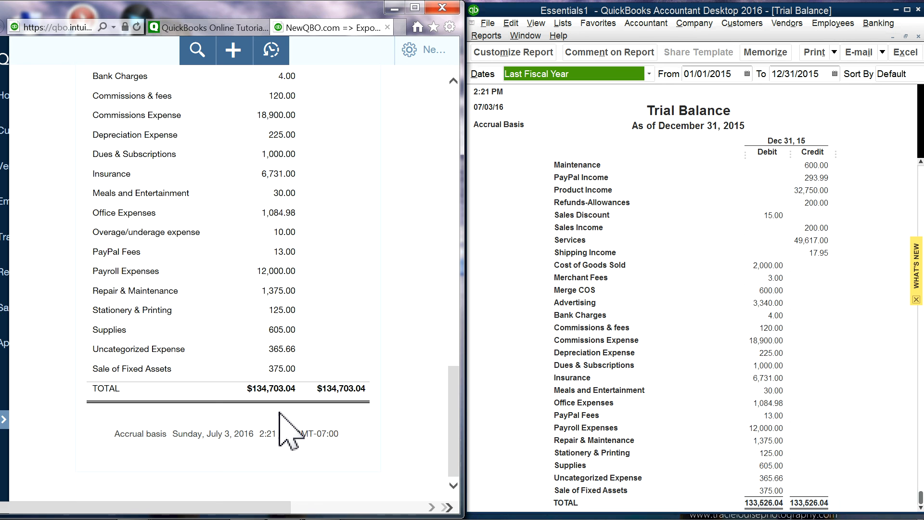
mouse_move(287, 423)
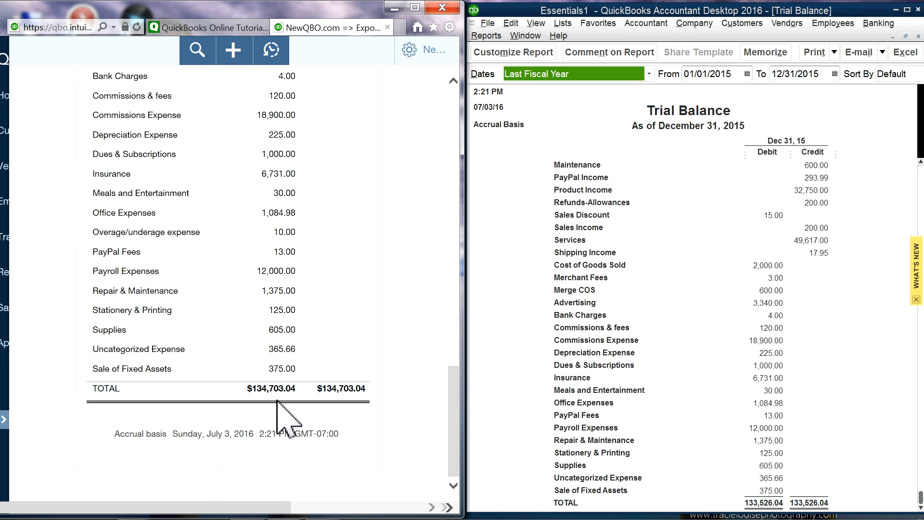
mouse_move(318, 419)
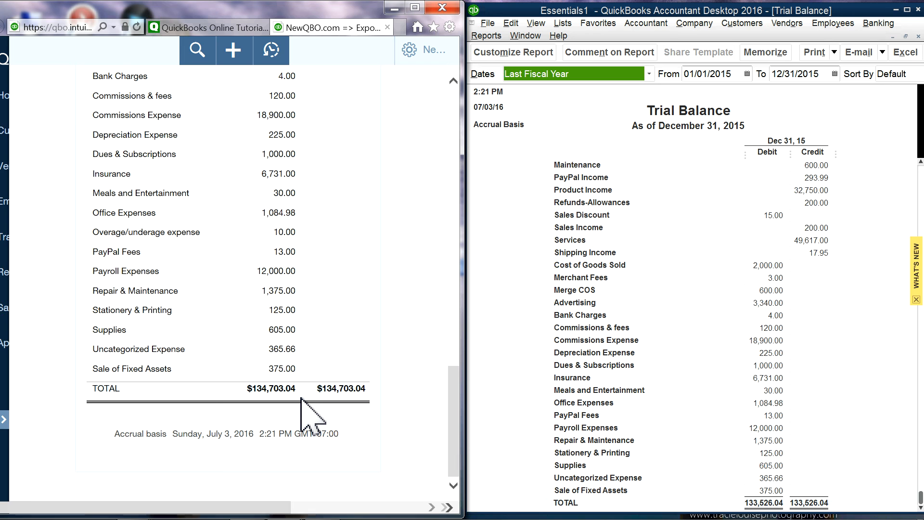
mouse_move(303, 419)
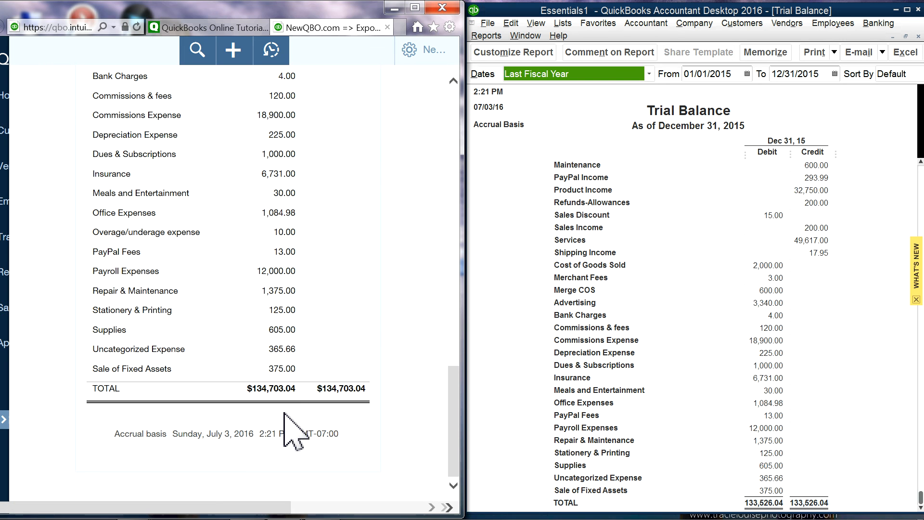
mouse_move(403, 424)
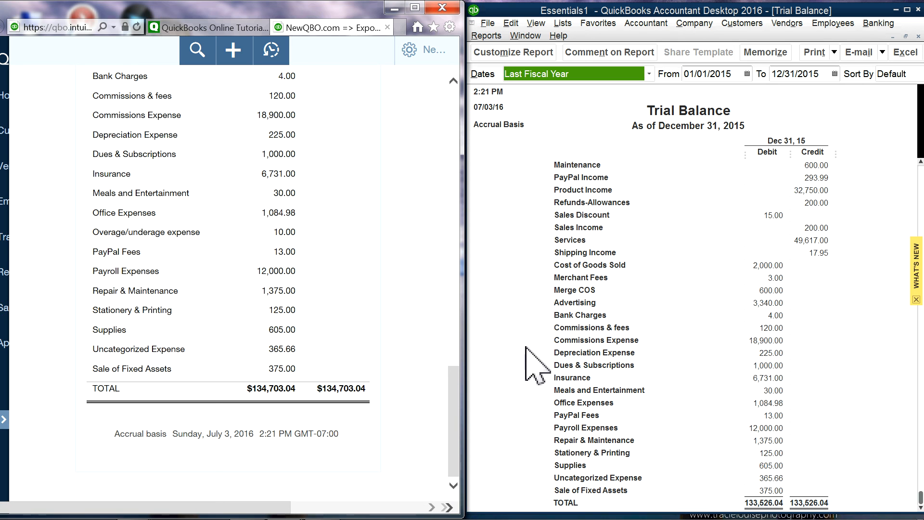
mouse_move(853, 434)
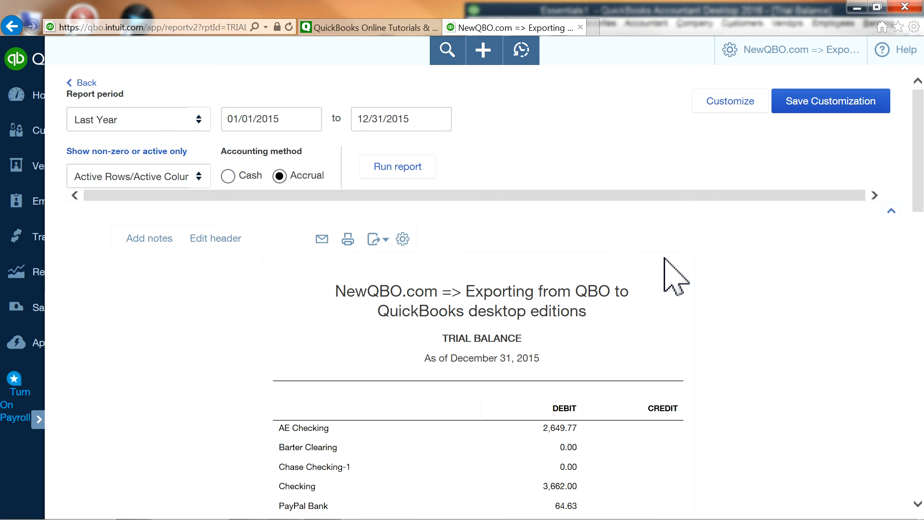
mouse_move(789, 382)
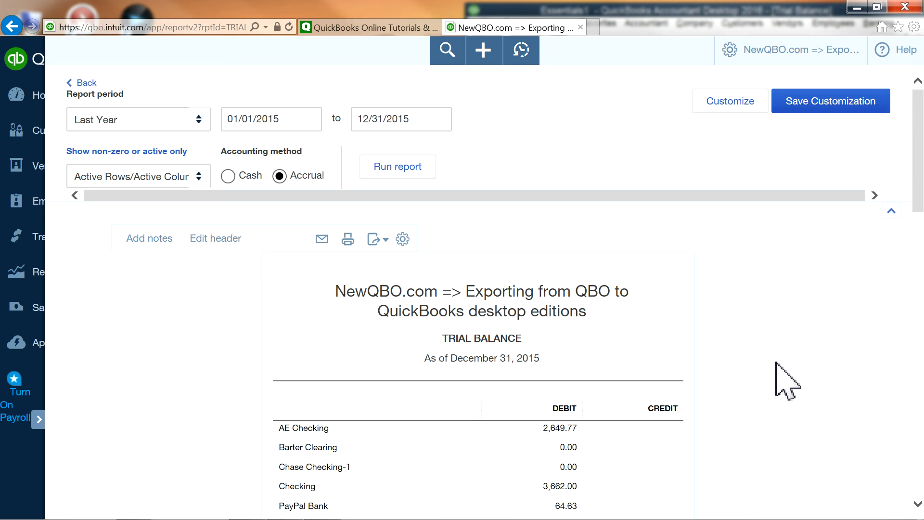